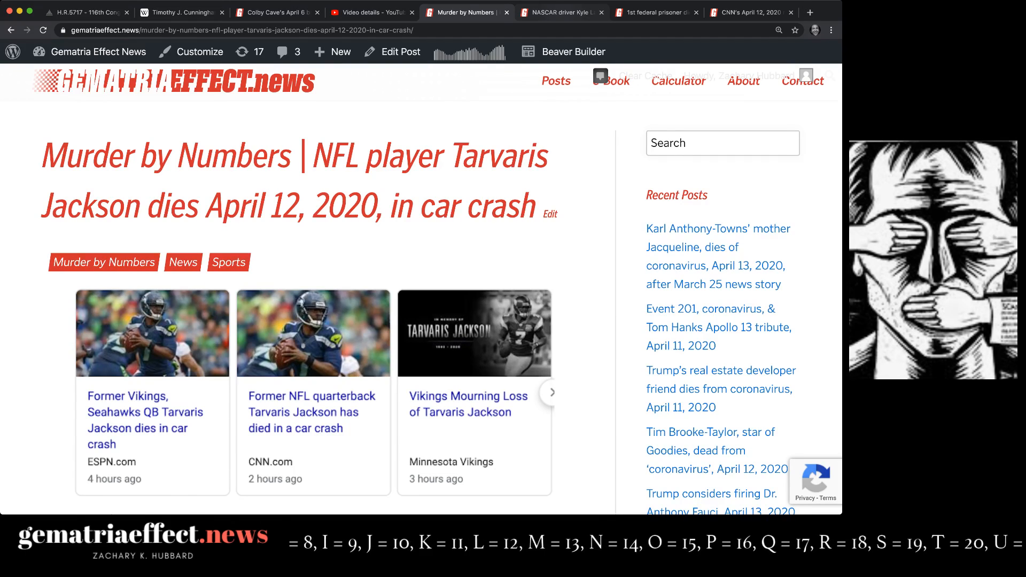
Switch to the Kyle Larson suspension article and scroll down through it
left_click(561, 12)
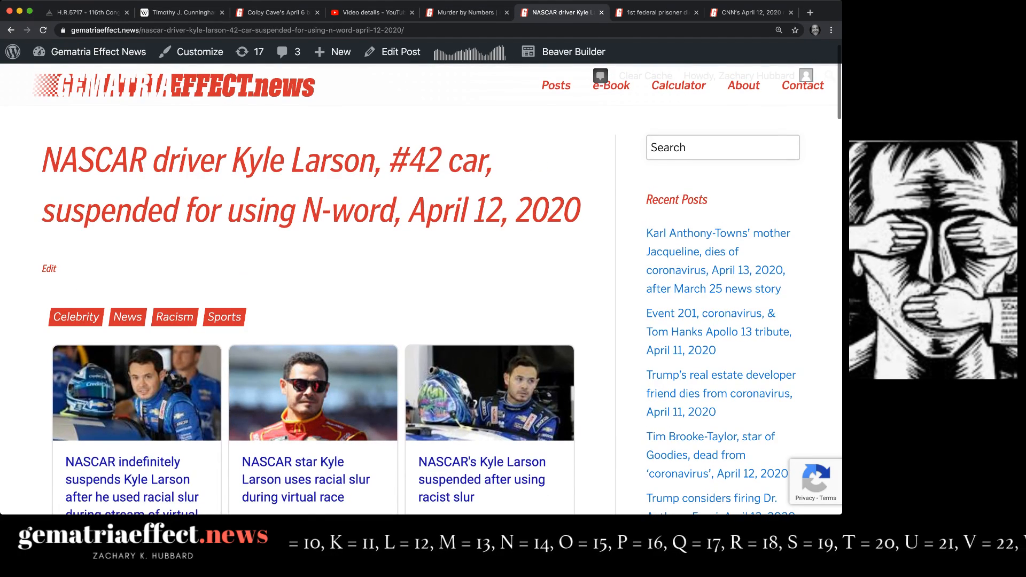
scroll("down", 3)
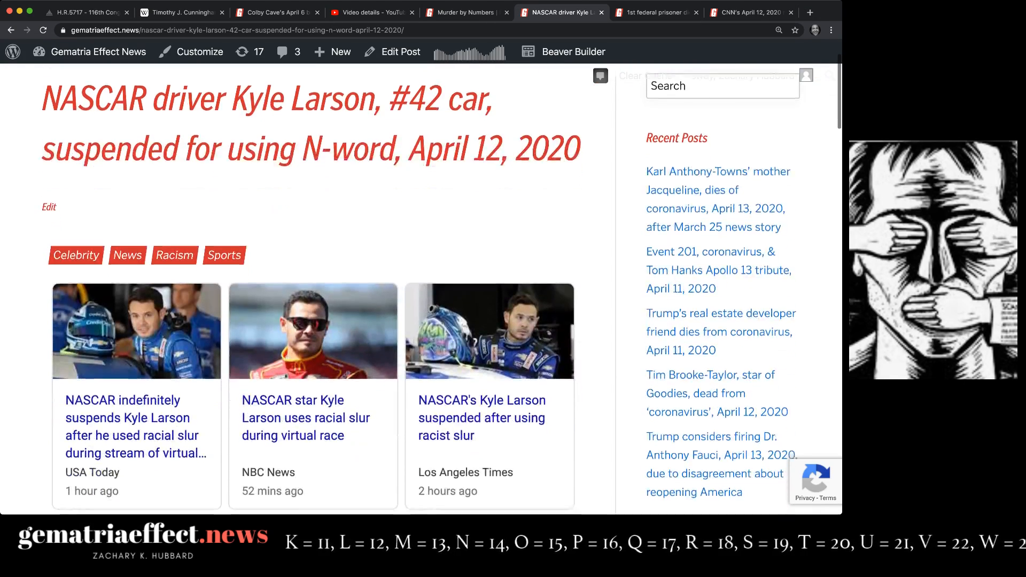
scroll("down", 3)
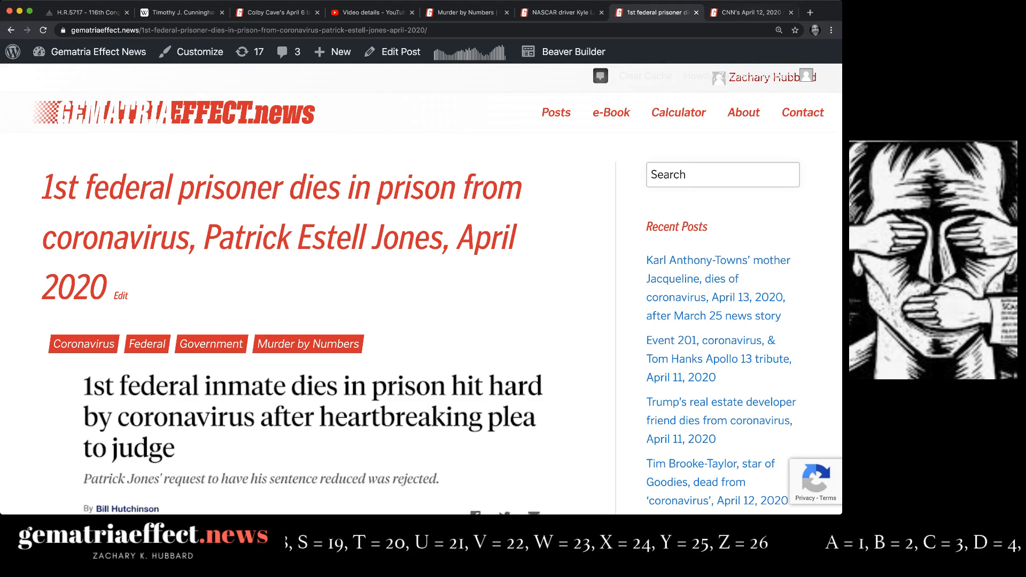
View the CNN April 12 article, then return to the Tarvaris Jackson article
left_click(750, 12)
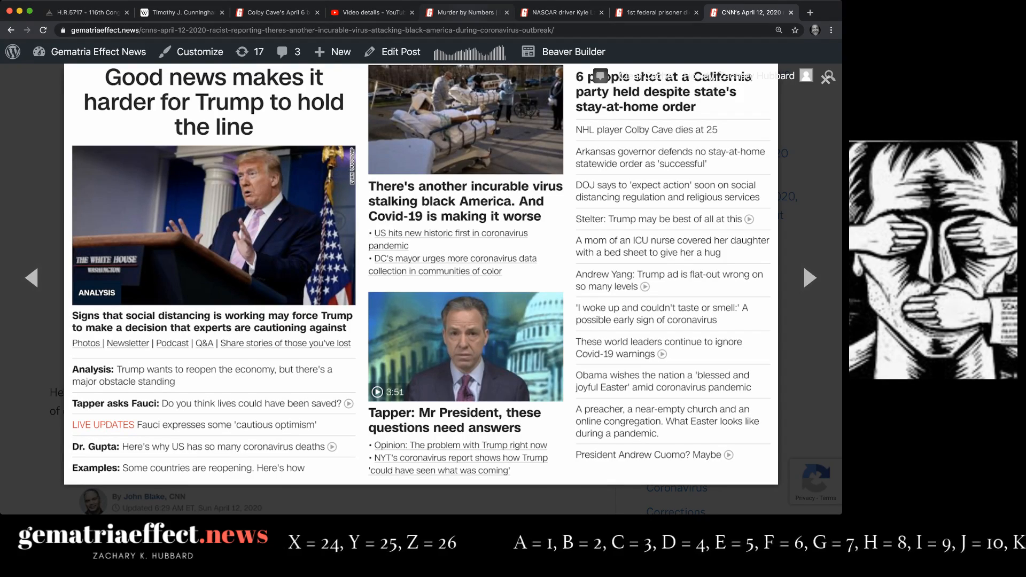
left_click(465, 11)
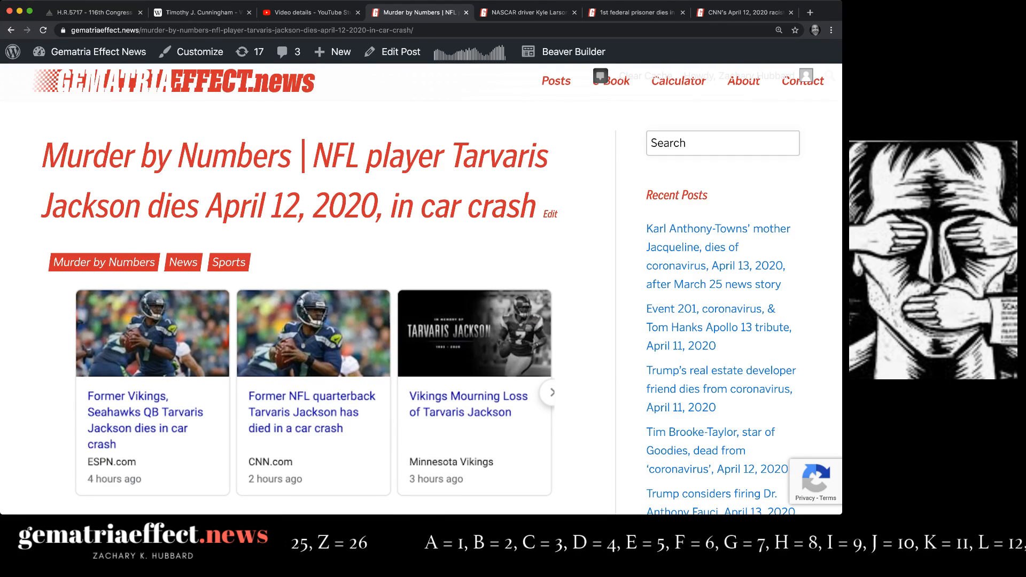
Scroll the Tarvaris Jackson article down to the 71-day Super Bowl span and Death = 20 image
scroll("down", 3)
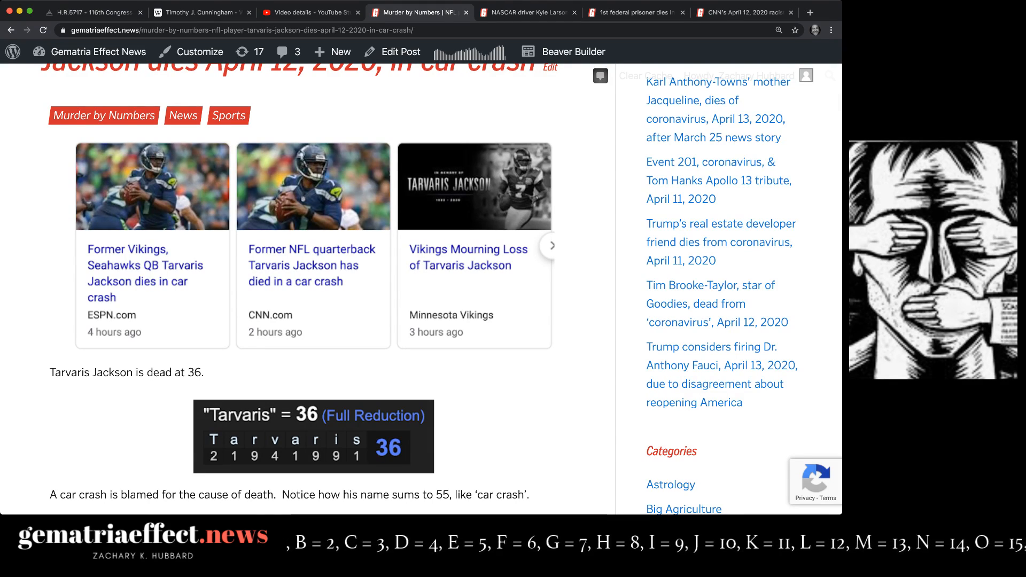
scroll("down", 3)
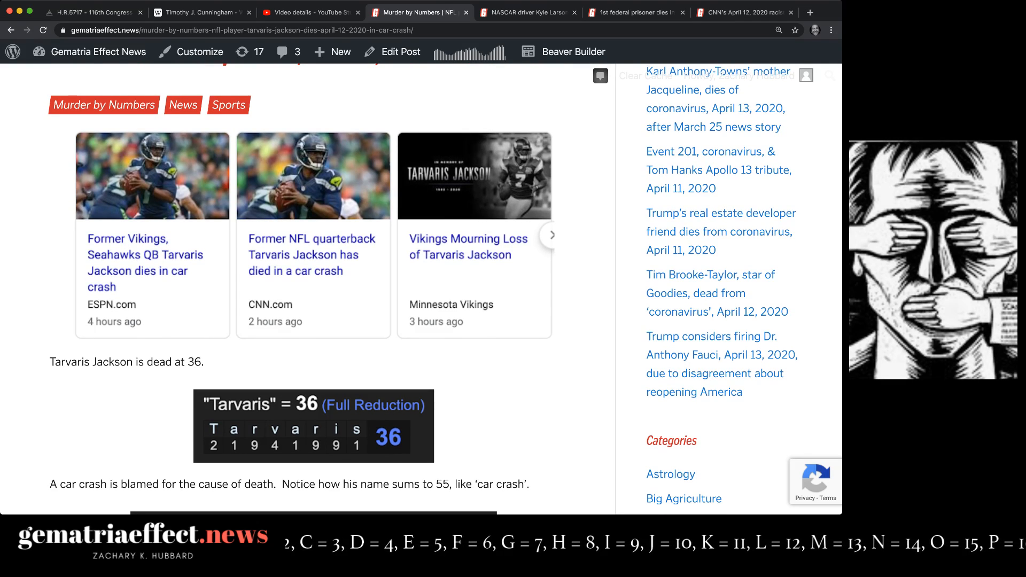
scroll("down", 3)
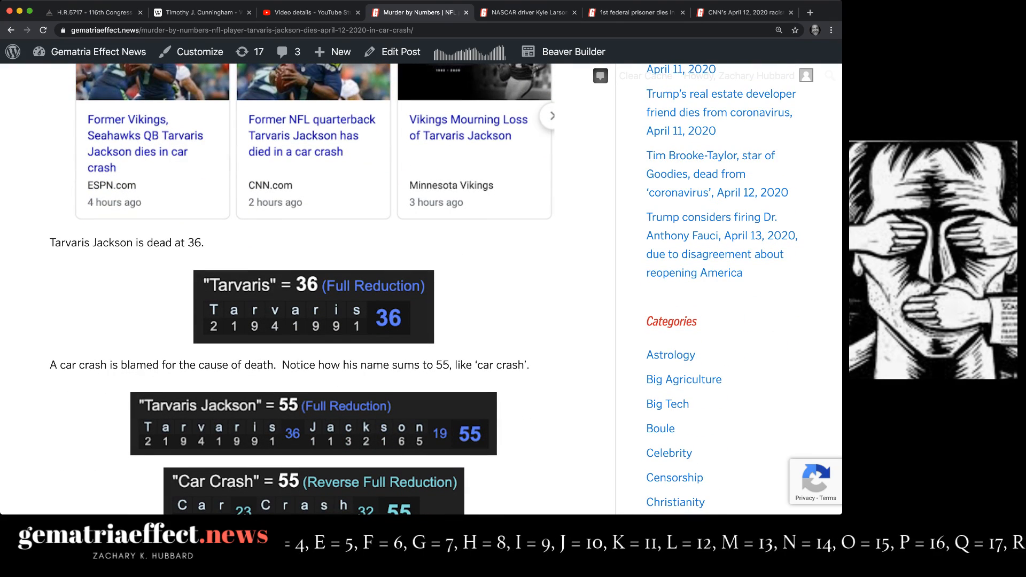
scroll("down", 3)
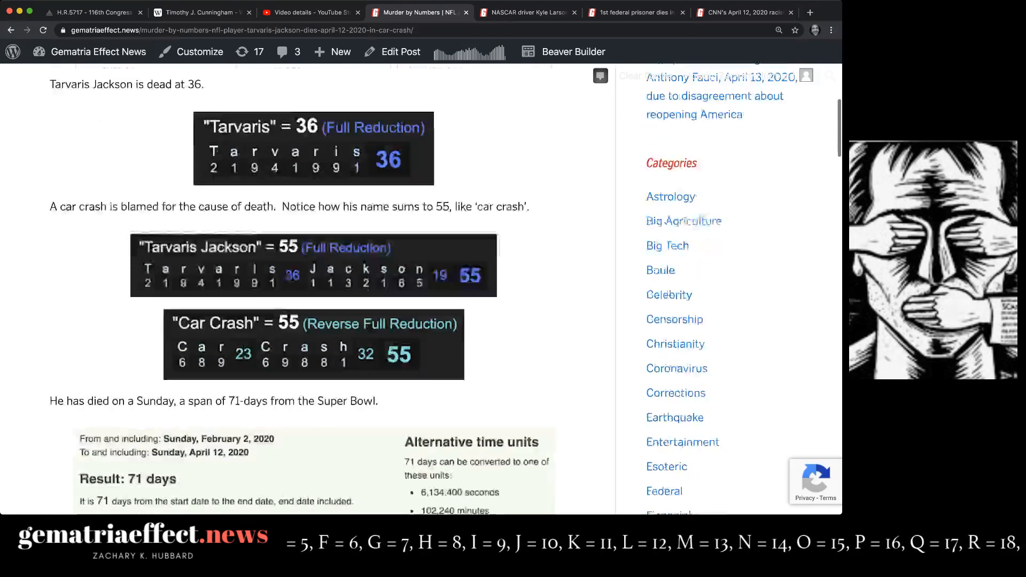
scroll("down", 3)
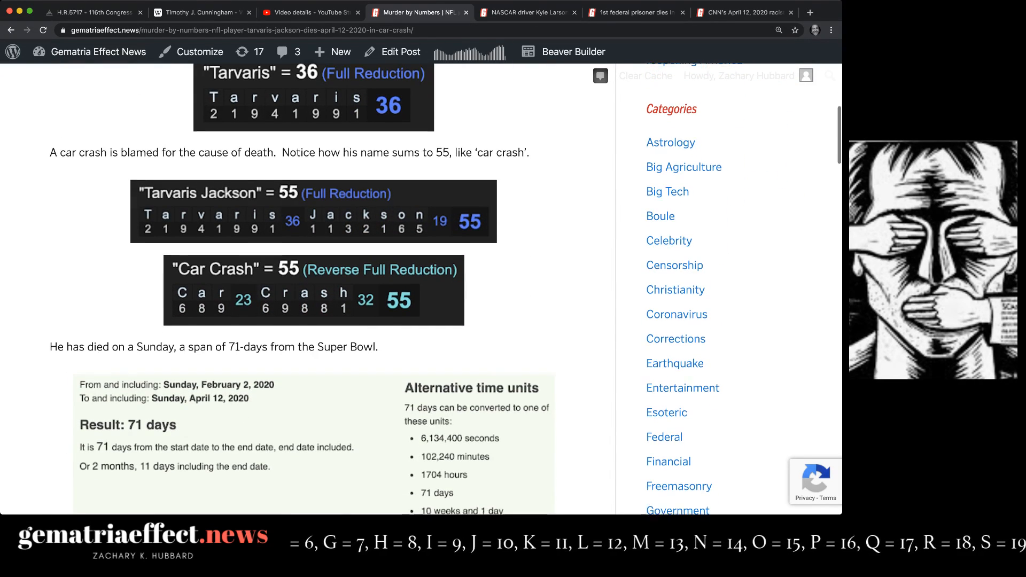
scroll("down", 3)
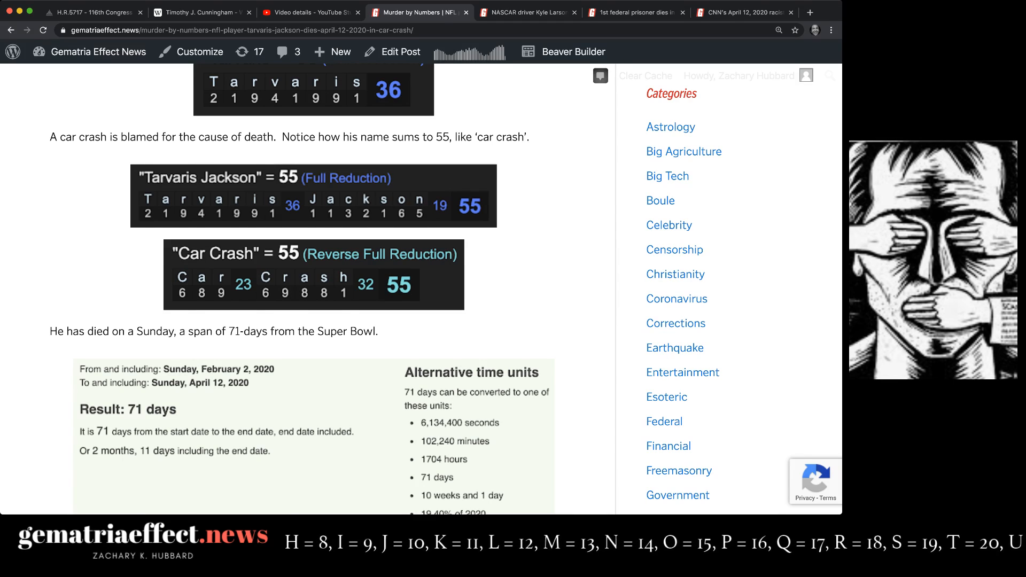
scroll("down", 3)
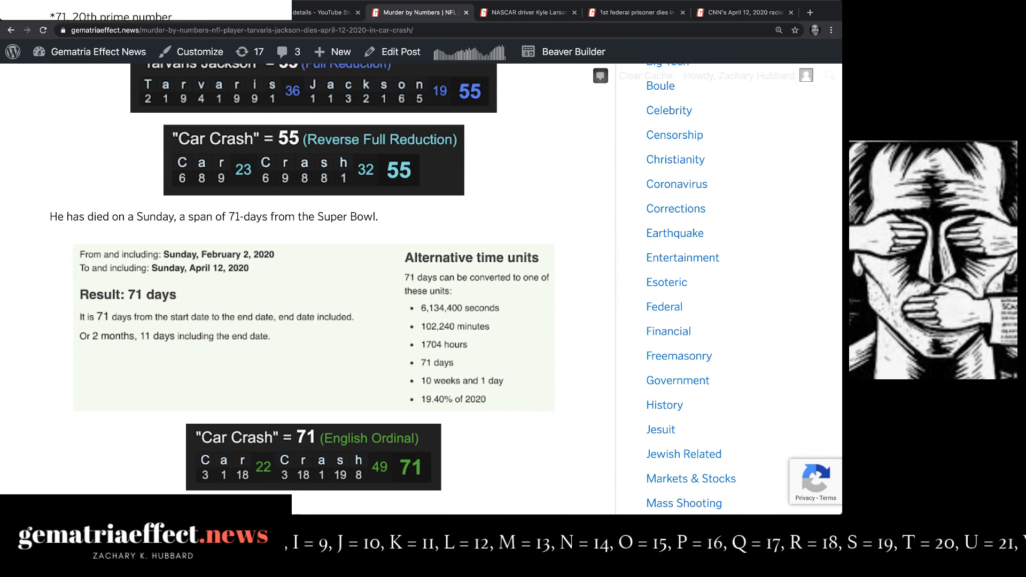
scroll("down", 3)
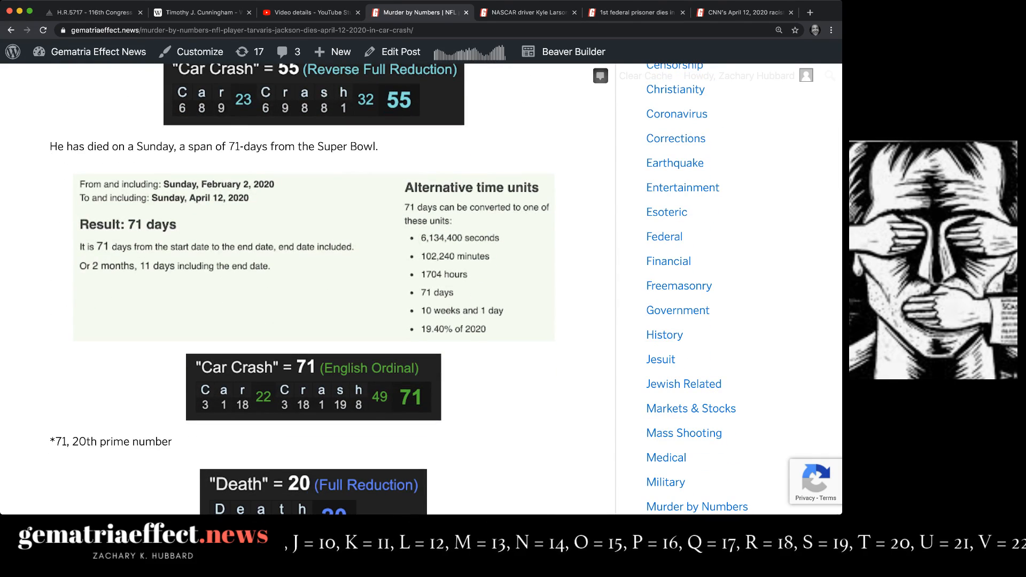
scroll("down", 3)
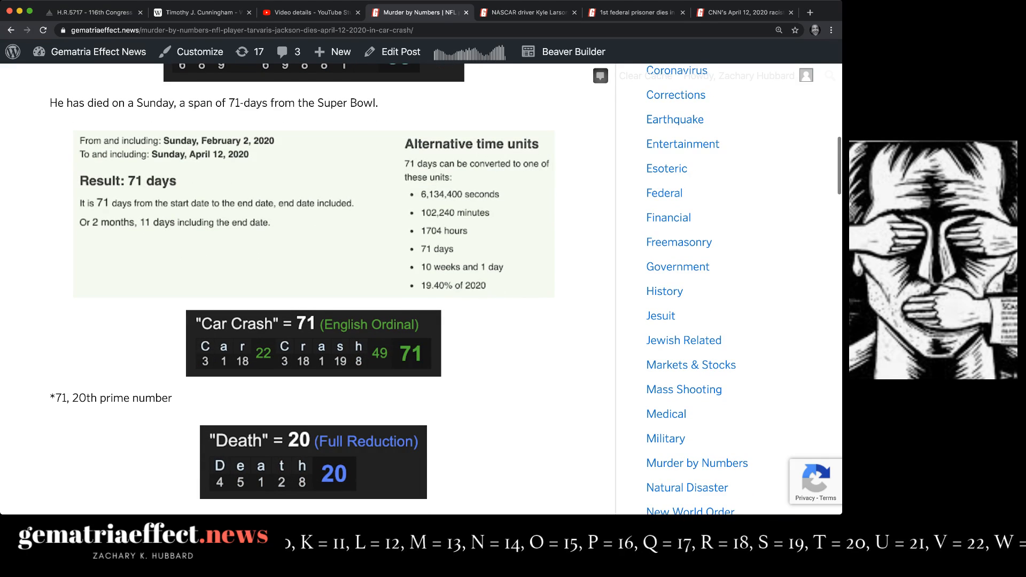
scroll("down", 3)
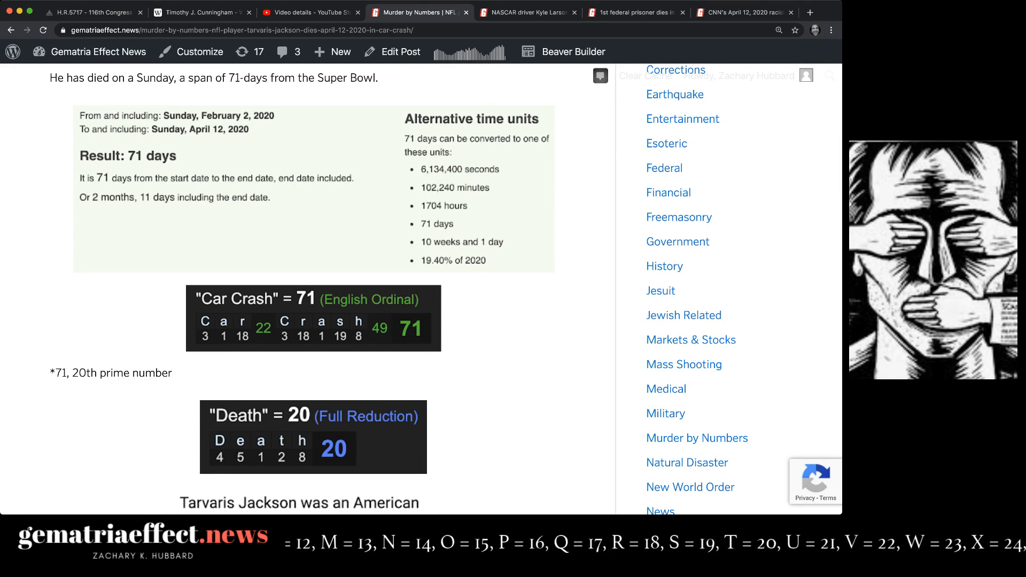
scroll("down", 3)
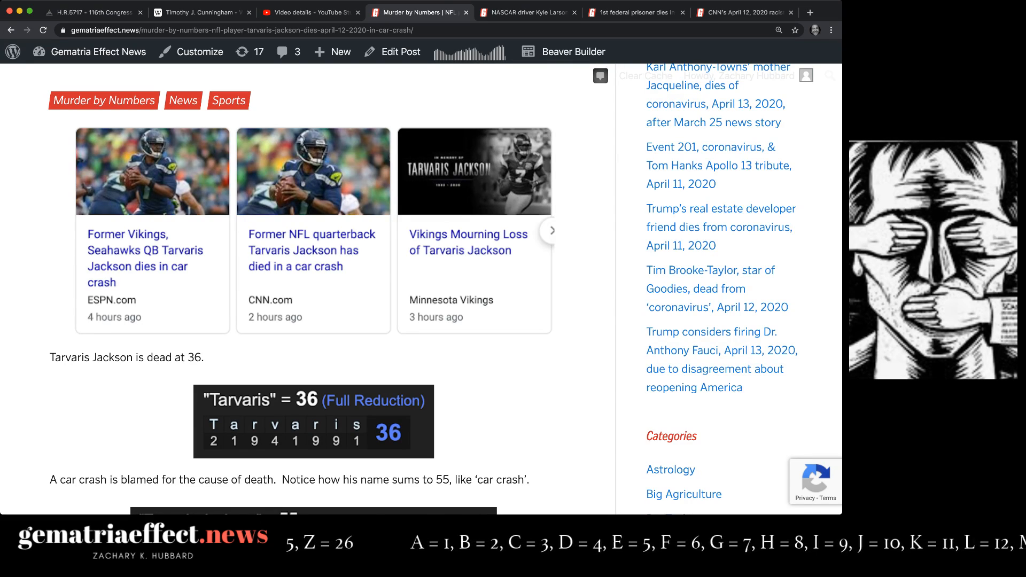
Switch to the Kyle Larson article and scroll to its Kyle Larson = 42 and car #42 photos
scroll("down", 3)
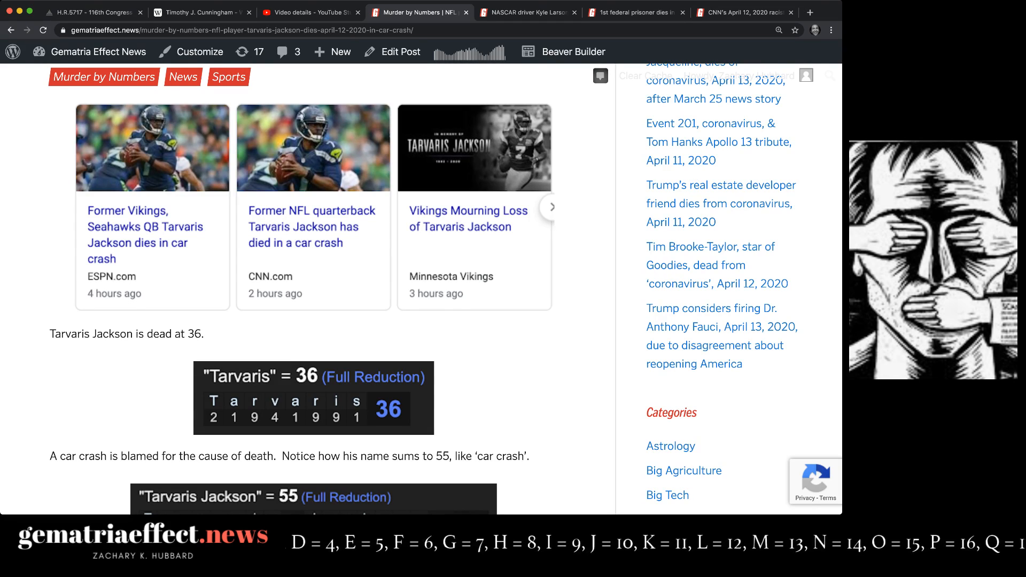
left_click(527, 12)
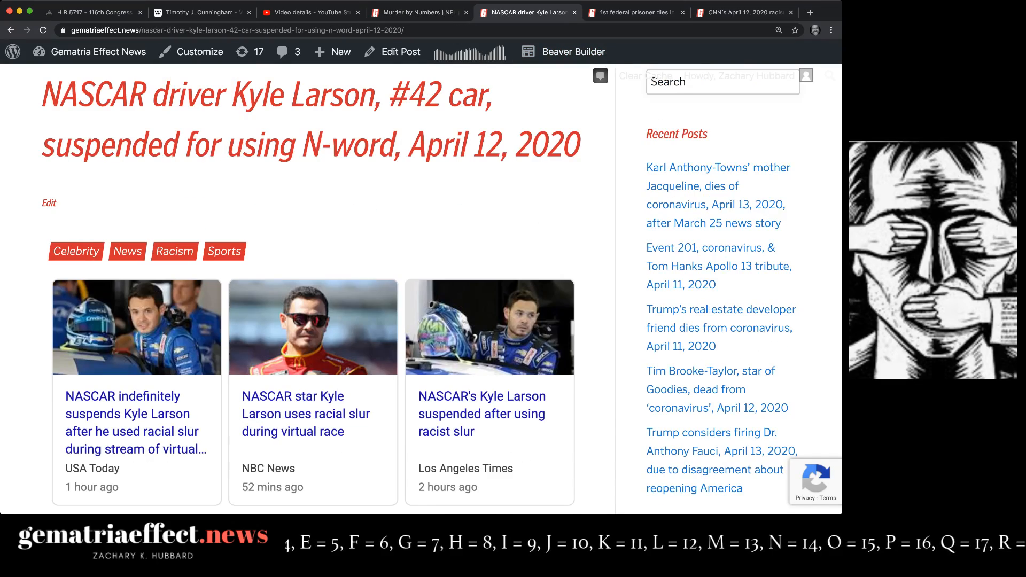
scroll("down", 3)
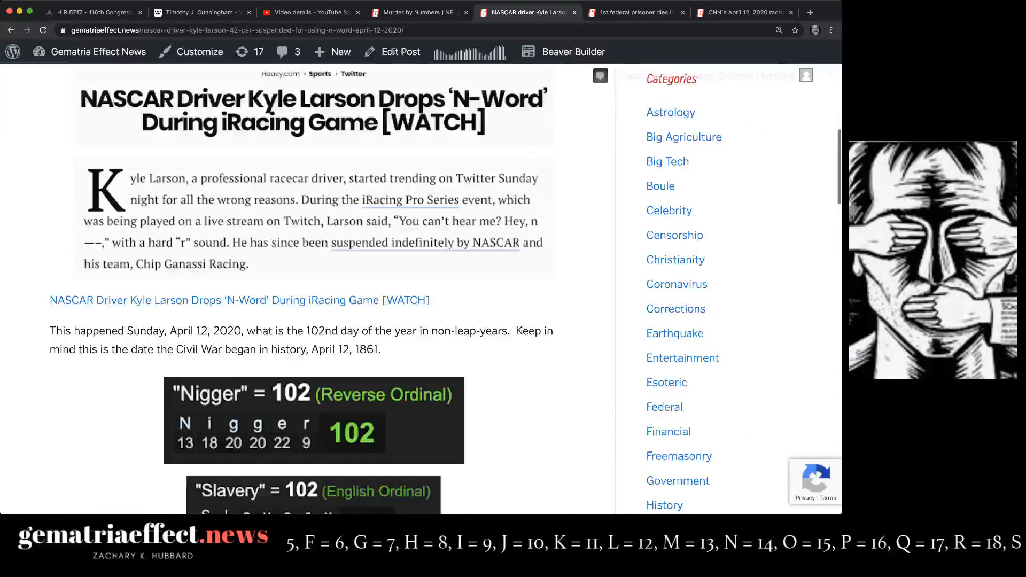
scroll("down", 3)
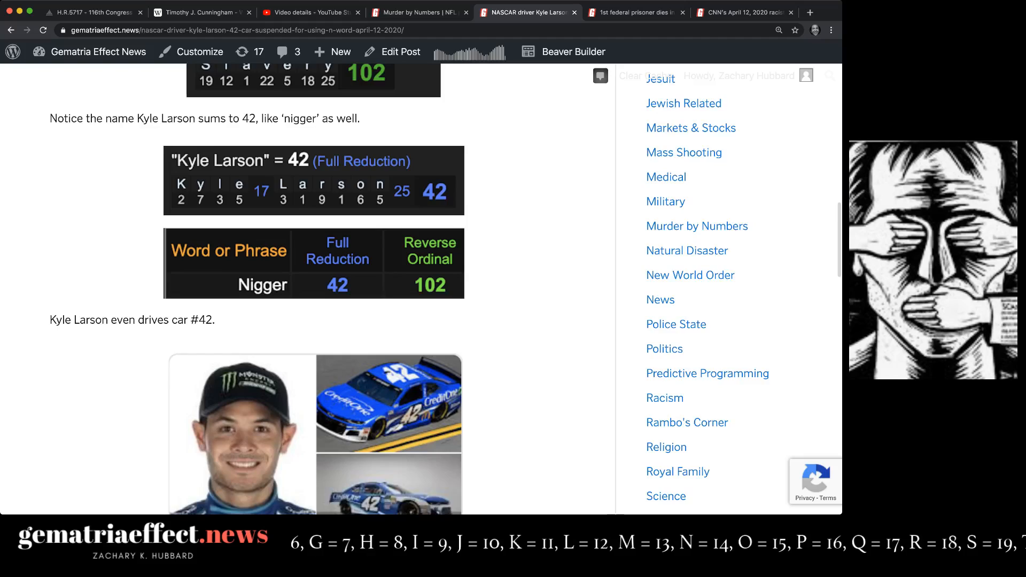
scroll("down", 3)
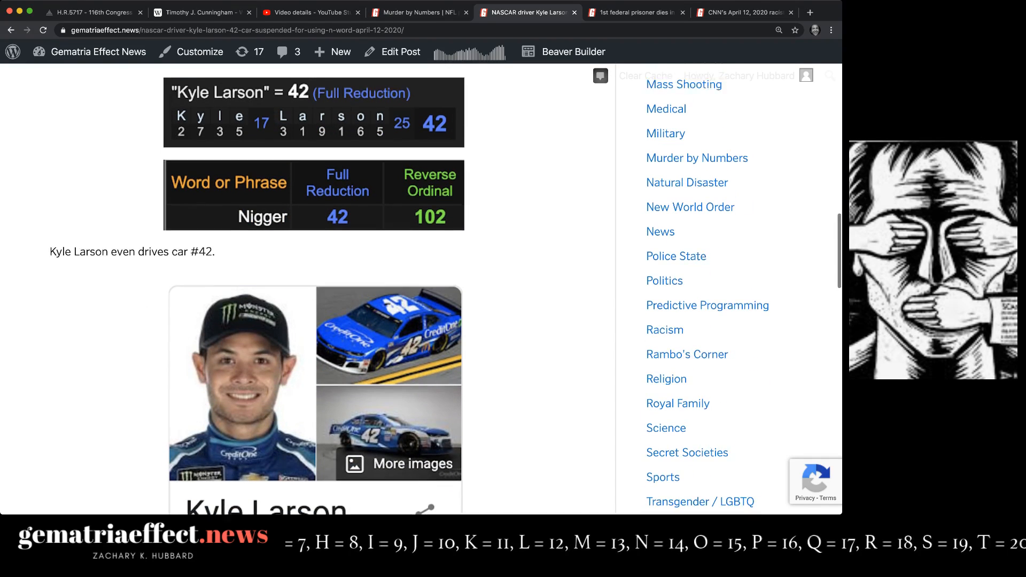
scroll("down", 3)
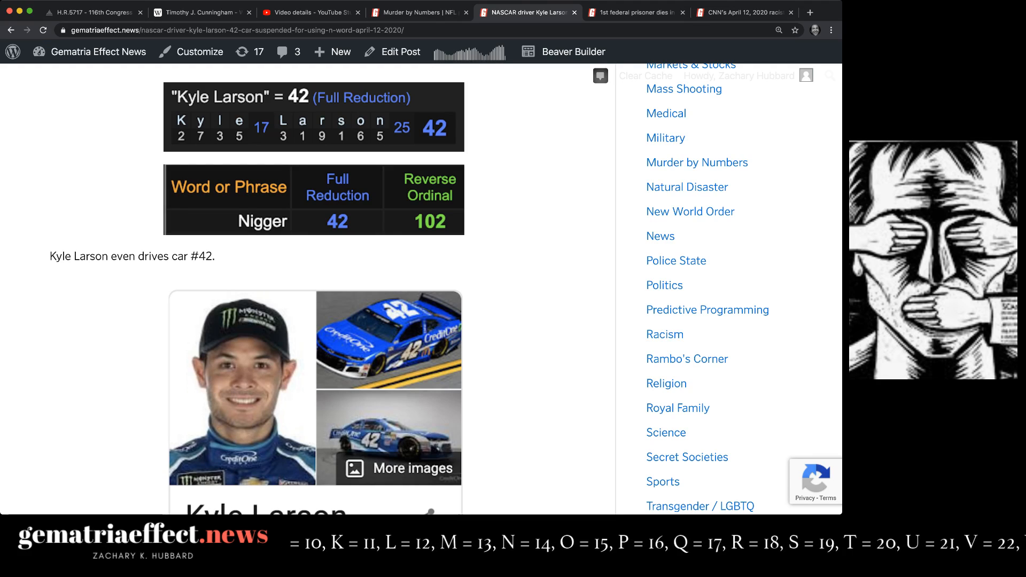
Return to the Tarvaris Jackson article and read down to its 'Tarvaris Jackson' = 181 properties ending
left_click(419, 12)
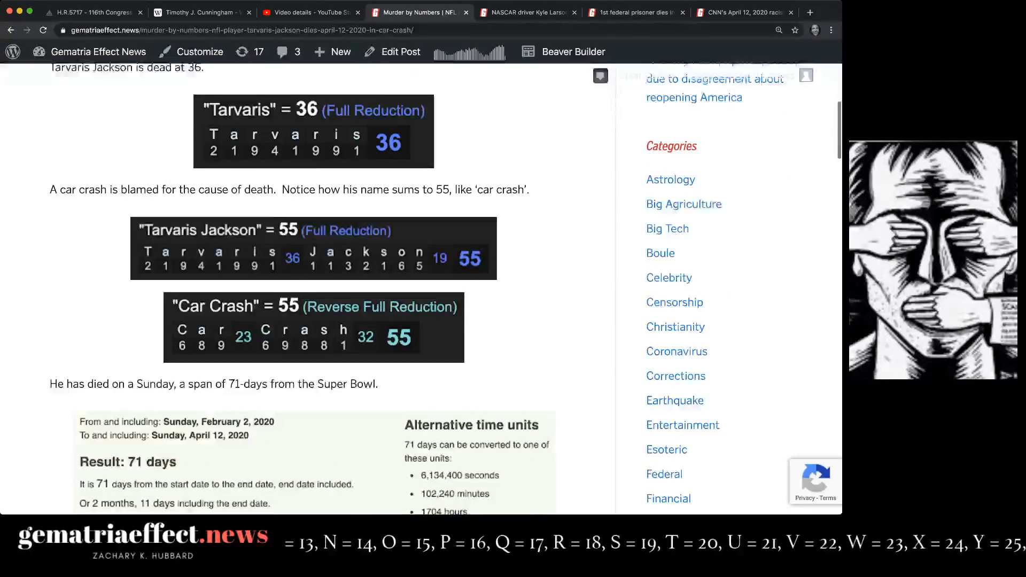
scroll("down", 3)
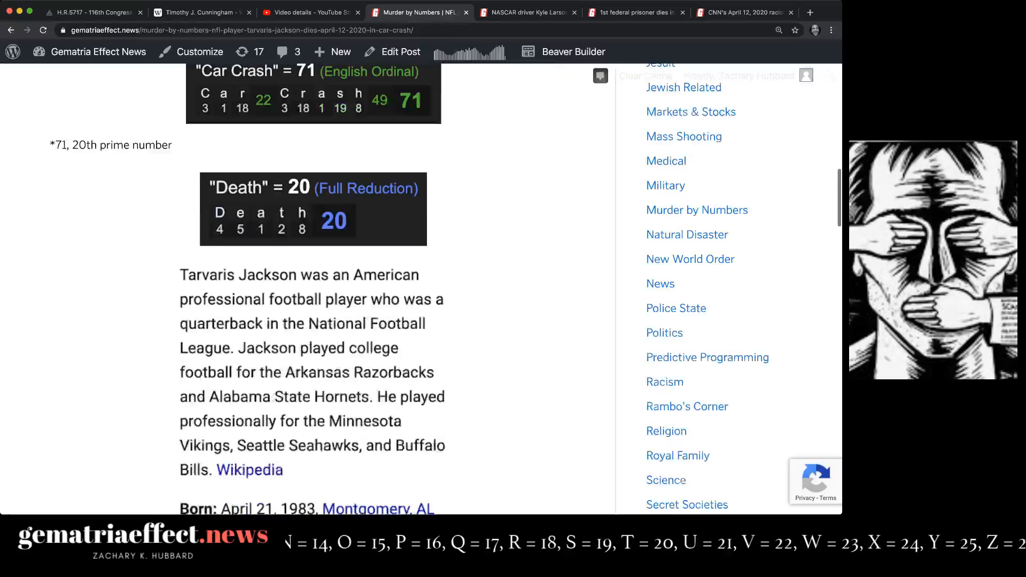
scroll("down", 3)
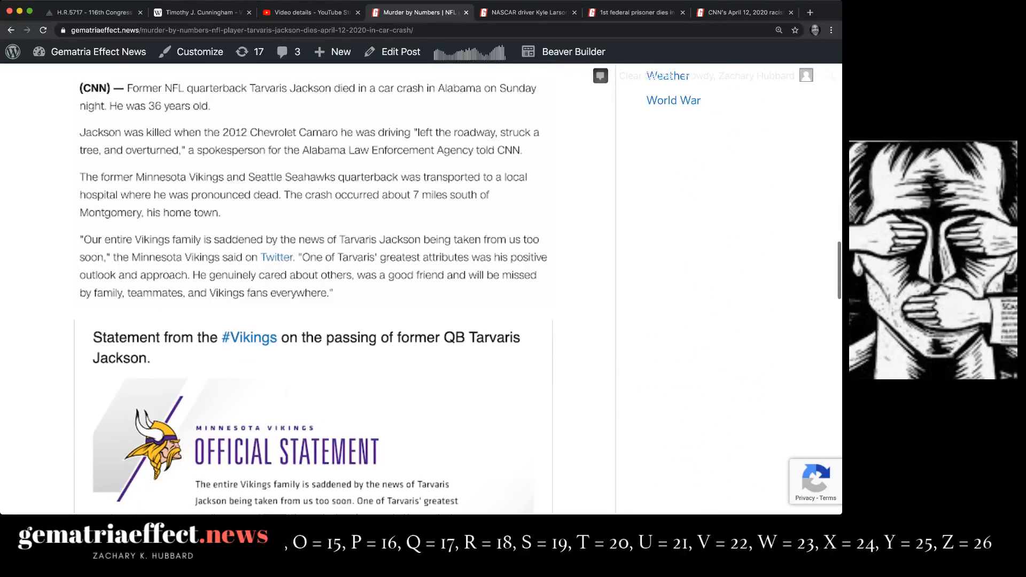
scroll("down", 3)
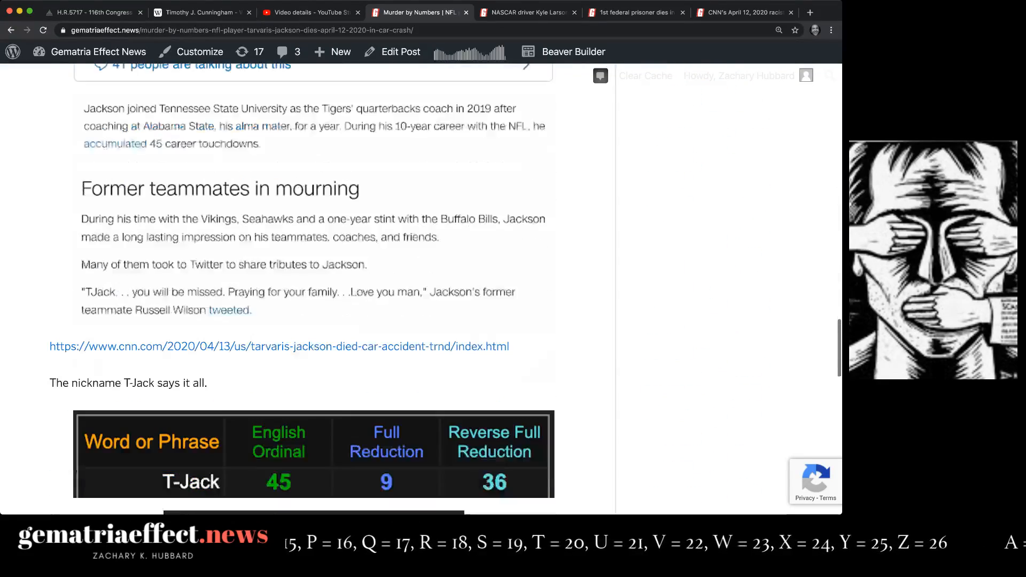
scroll("down", 3)
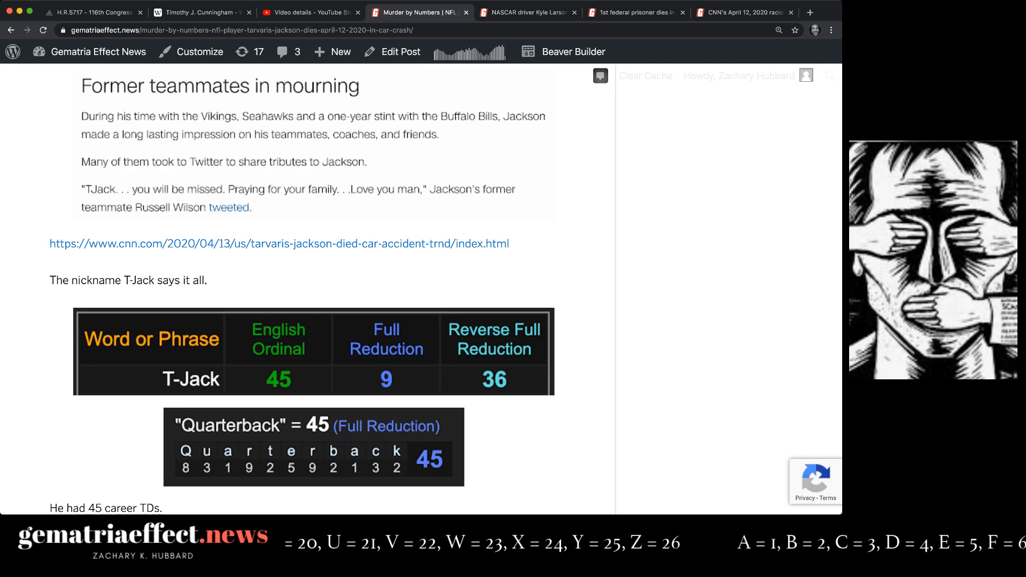
scroll("down", 3)
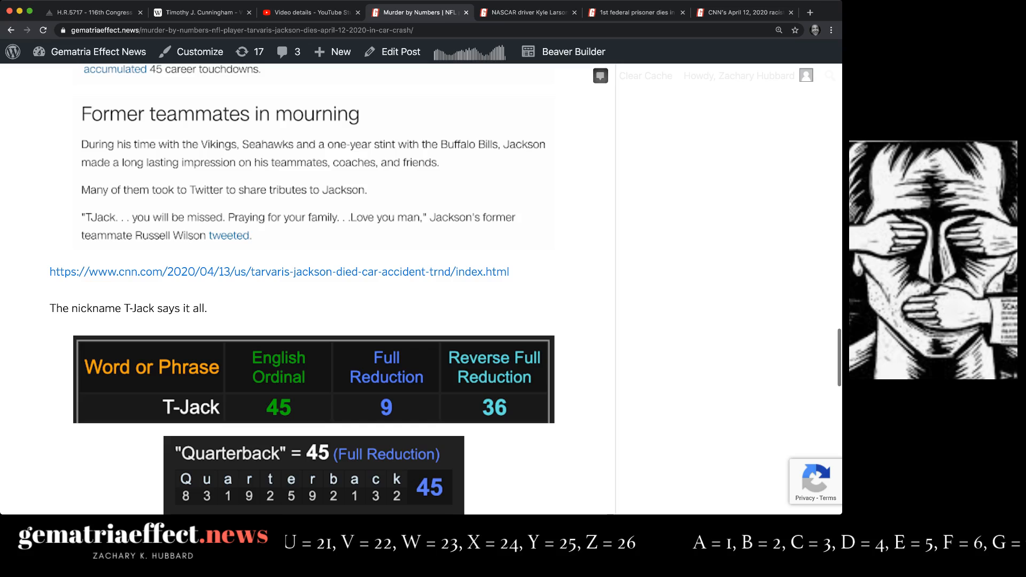
scroll("down", 3)
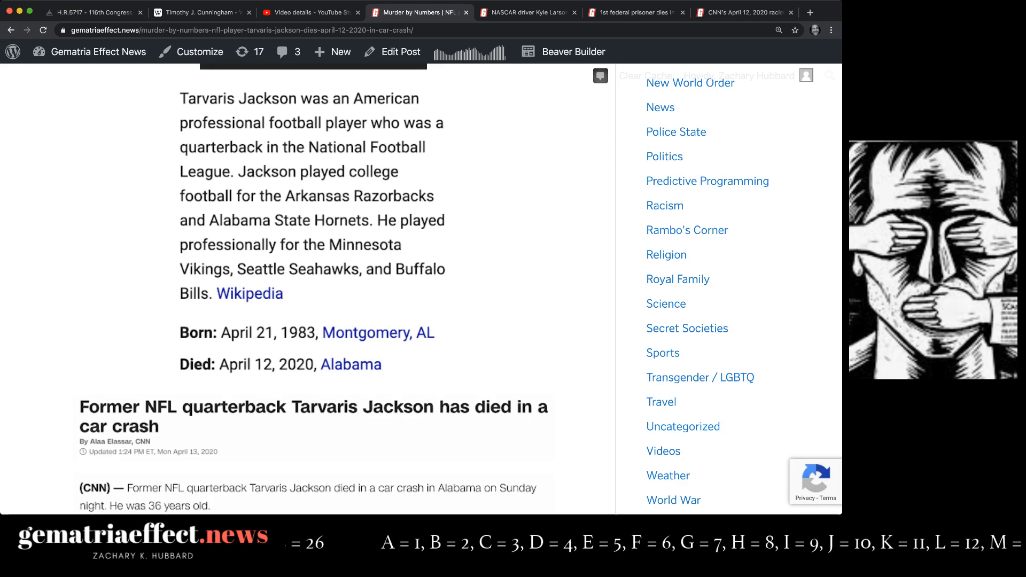
scroll("down", 3)
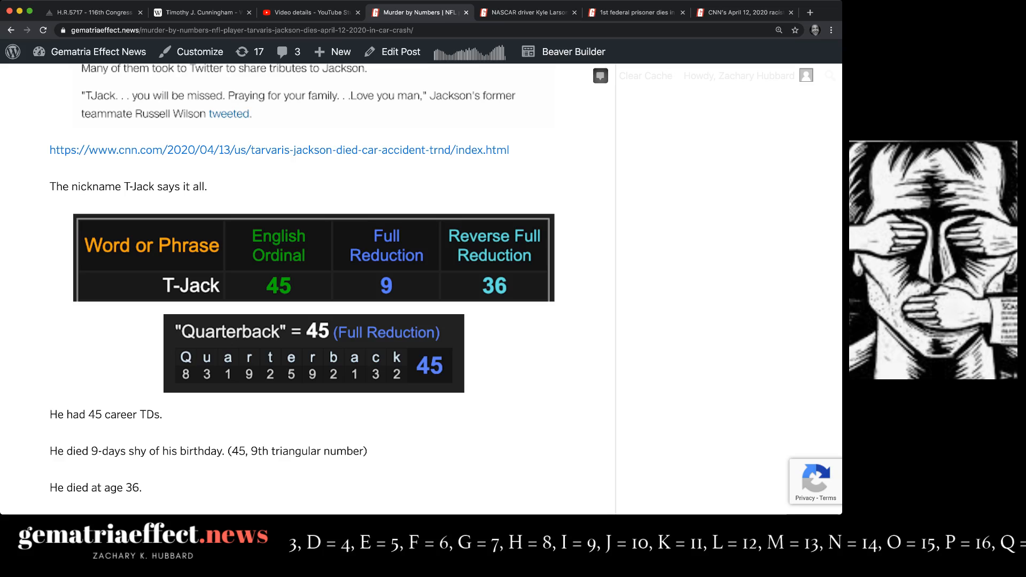
scroll("down", 3)
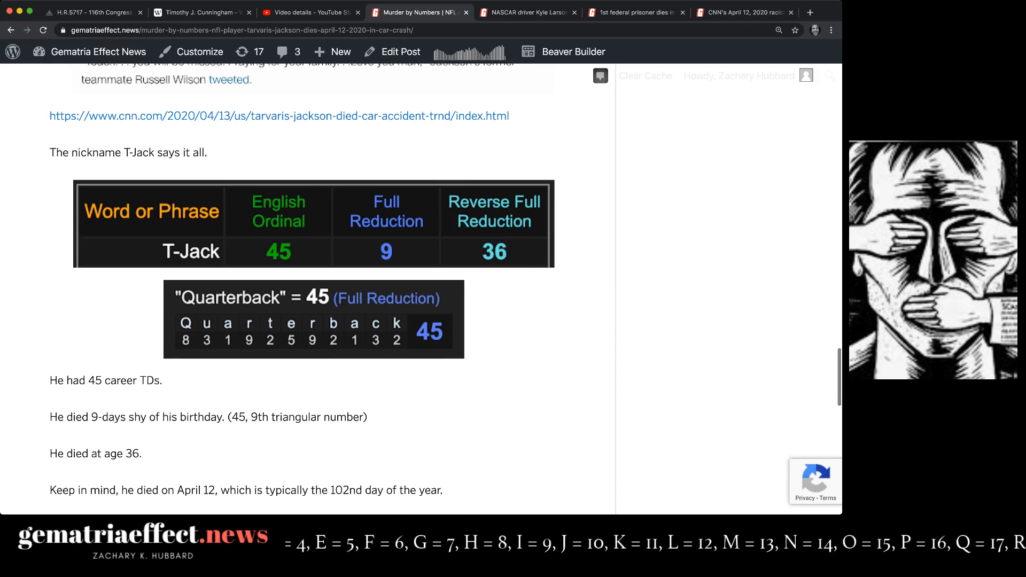
scroll("down", 3)
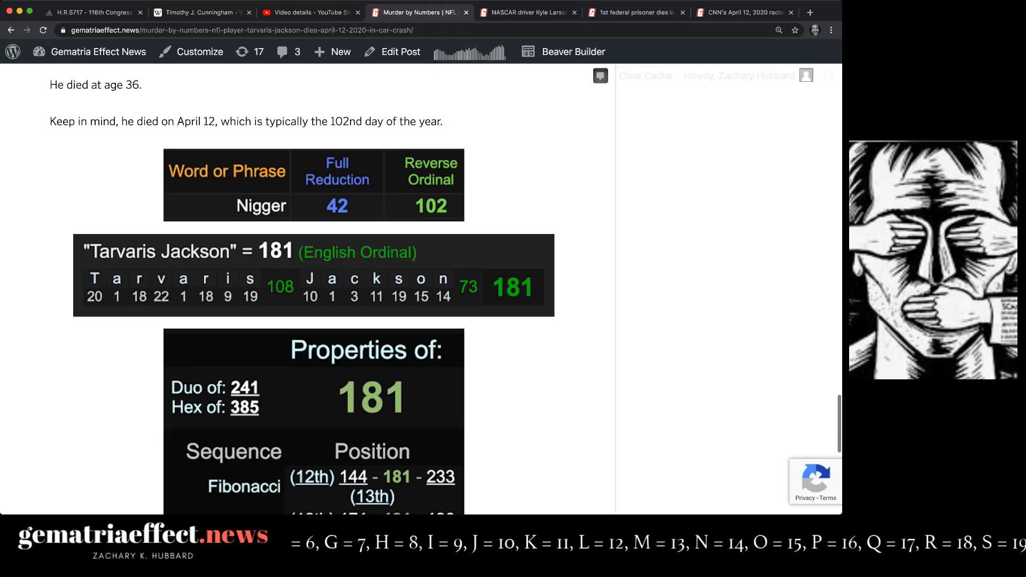
scroll("down", 3)
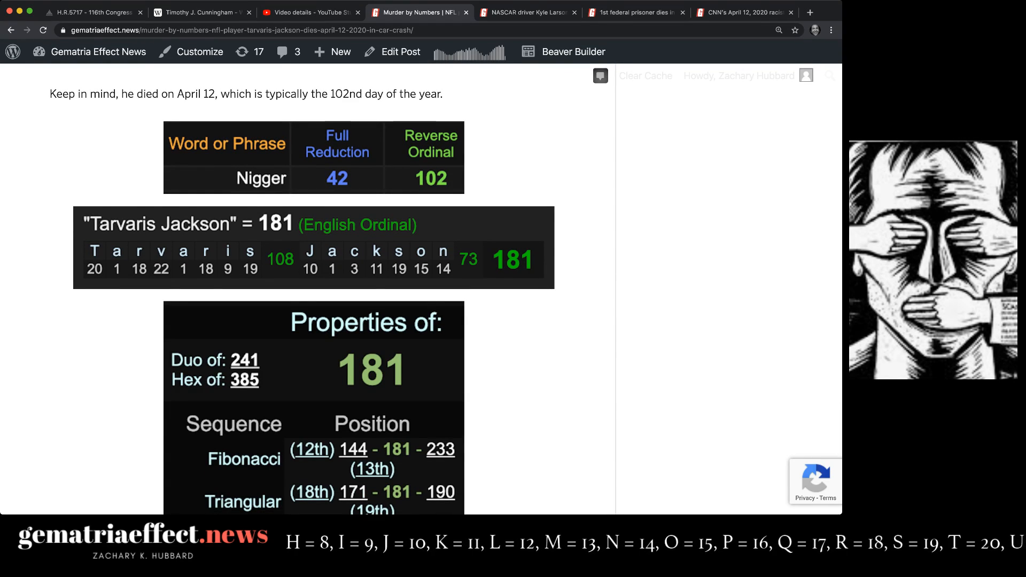
scroll("down", 3)
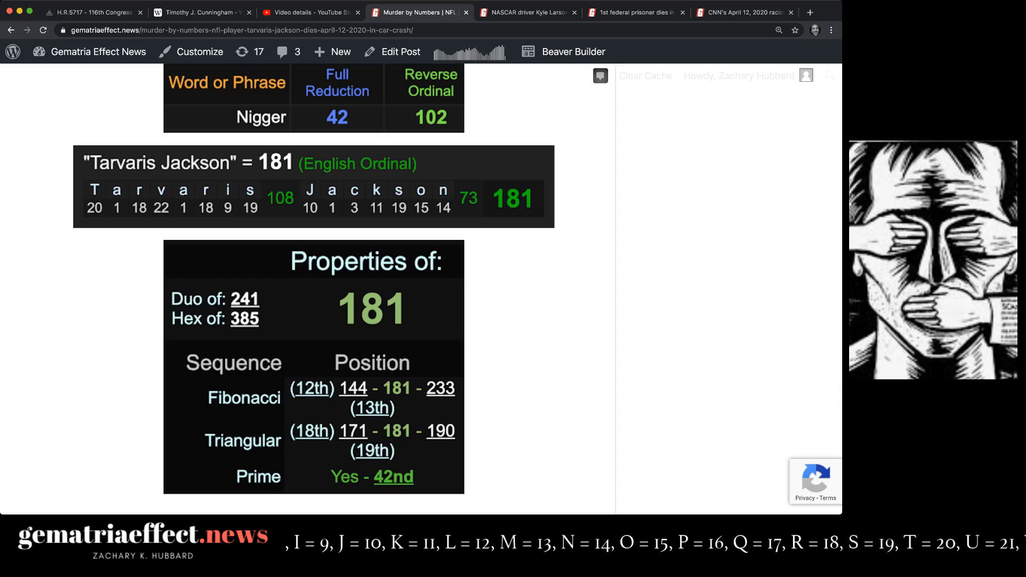
scroll("down", 3)
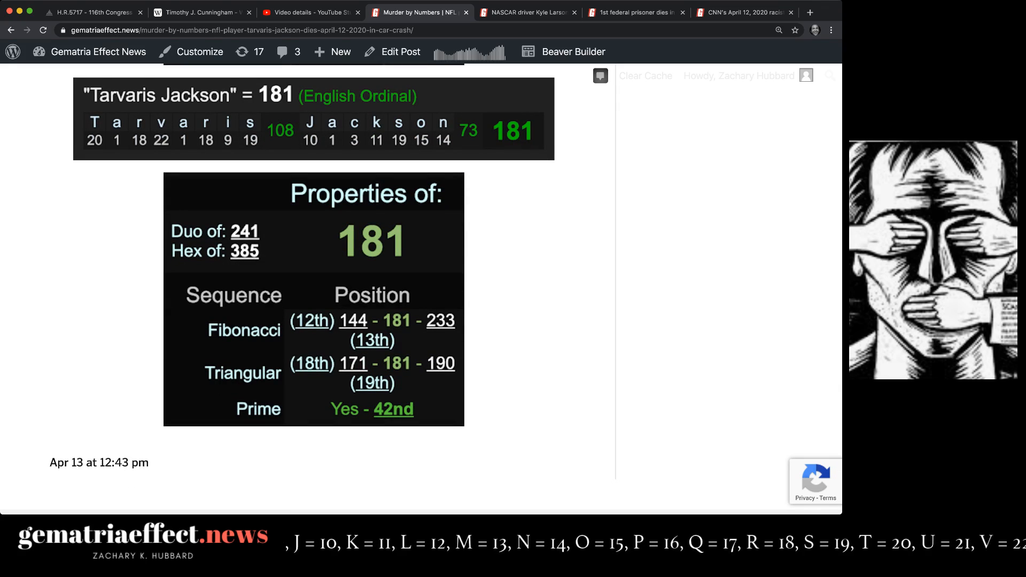
scroll("down", 3)
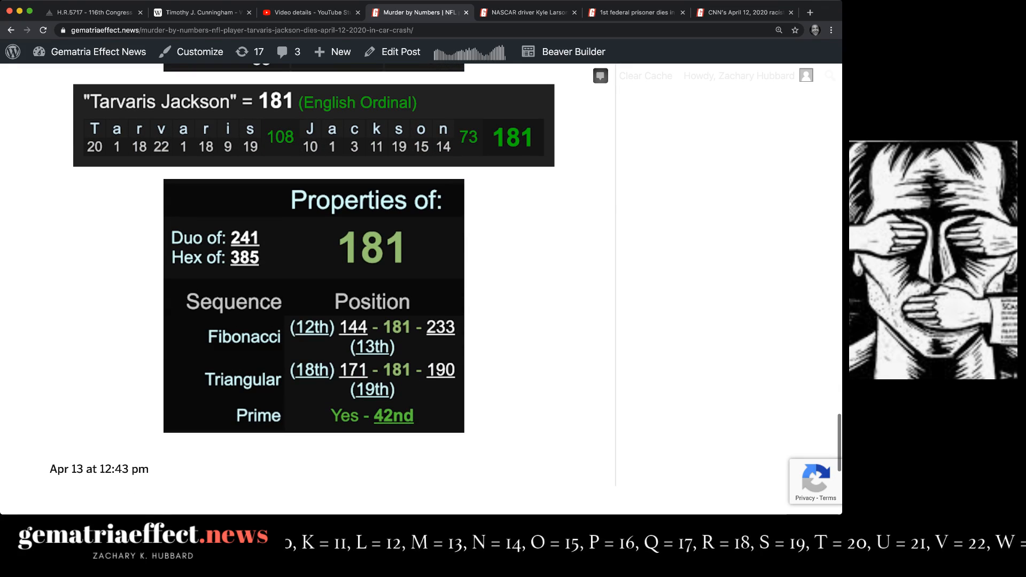
Switch to the Kyle Larson NASCAR article and scroll down through the post
left_click(527, 12)
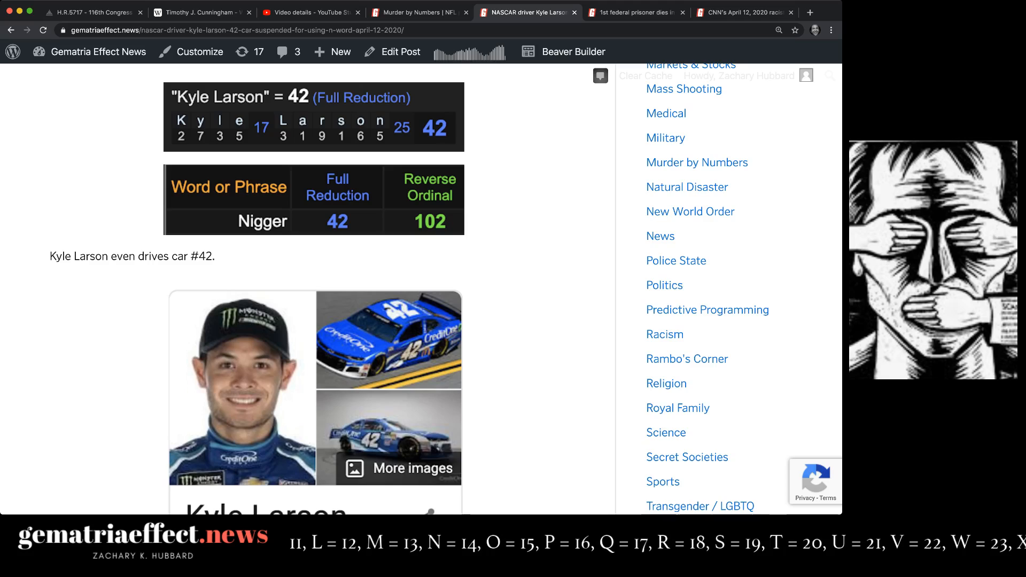
scroll("down", 3)
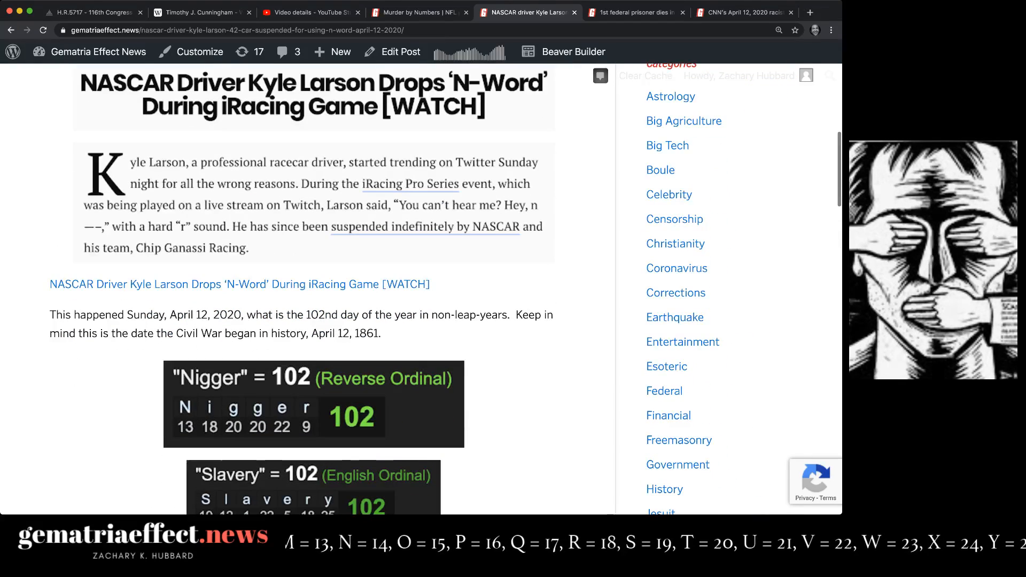
scroll("down", 3)
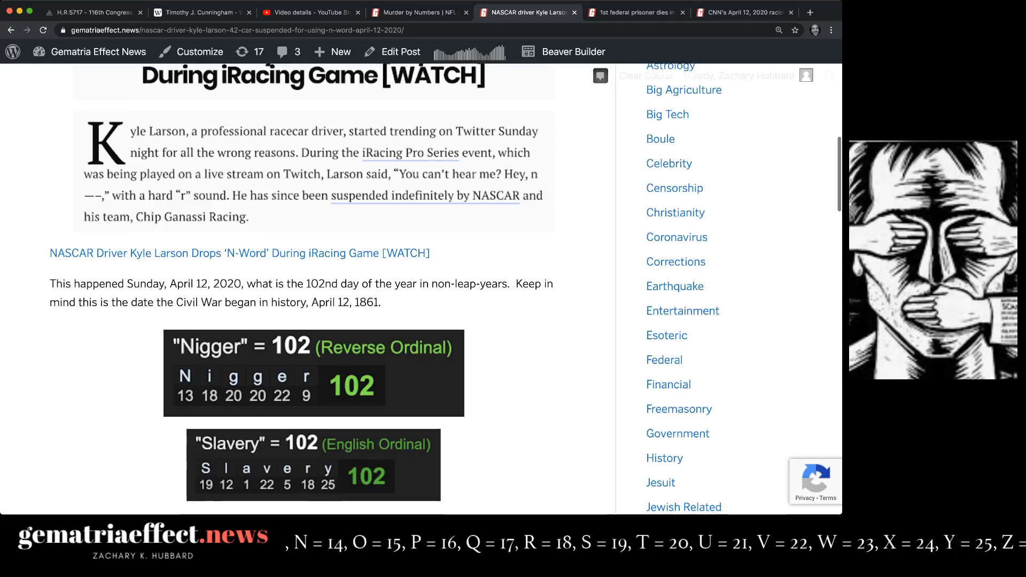
scroll("down", 3)
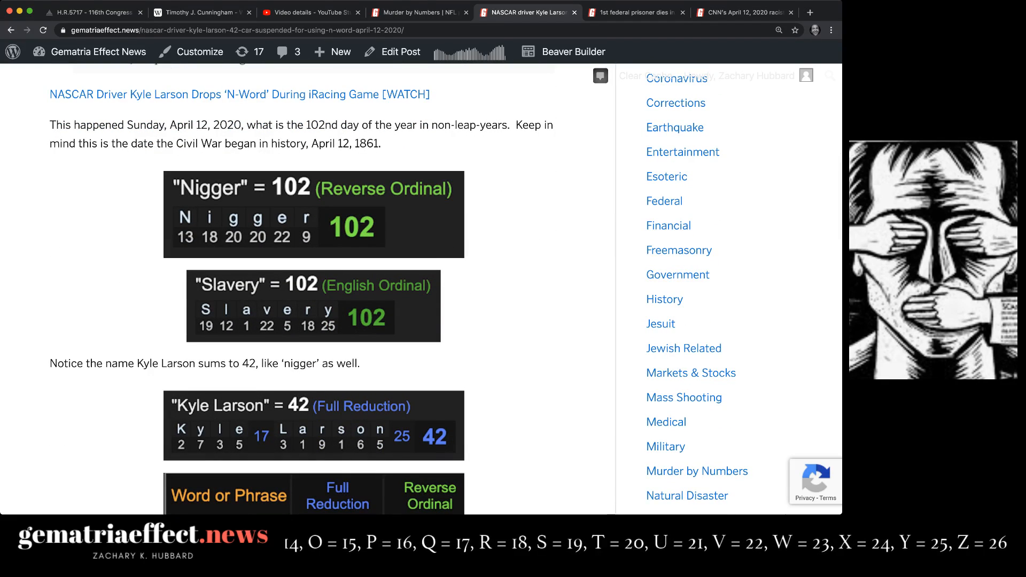
scroll("down", 3)
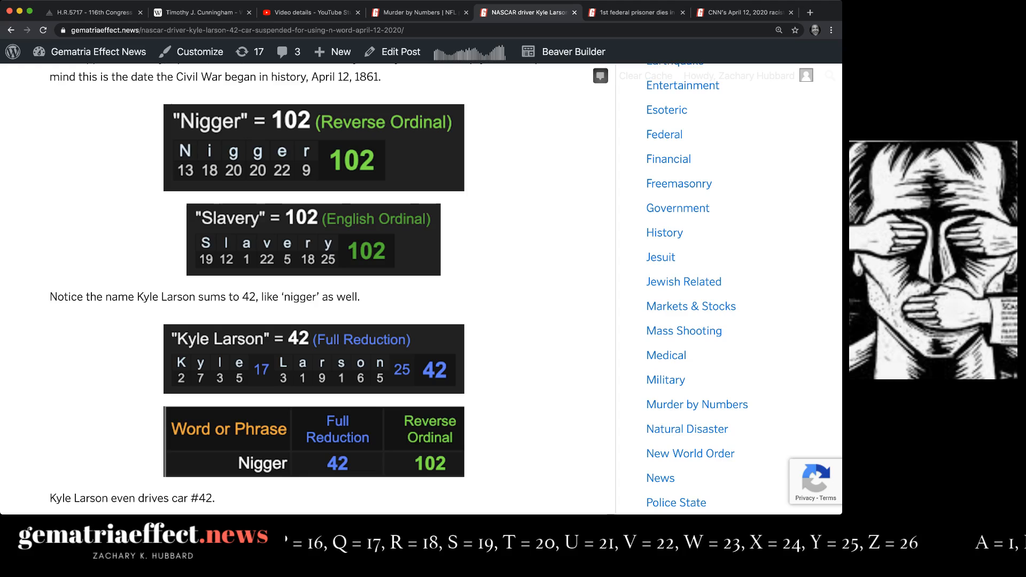
scroll("left", 3)
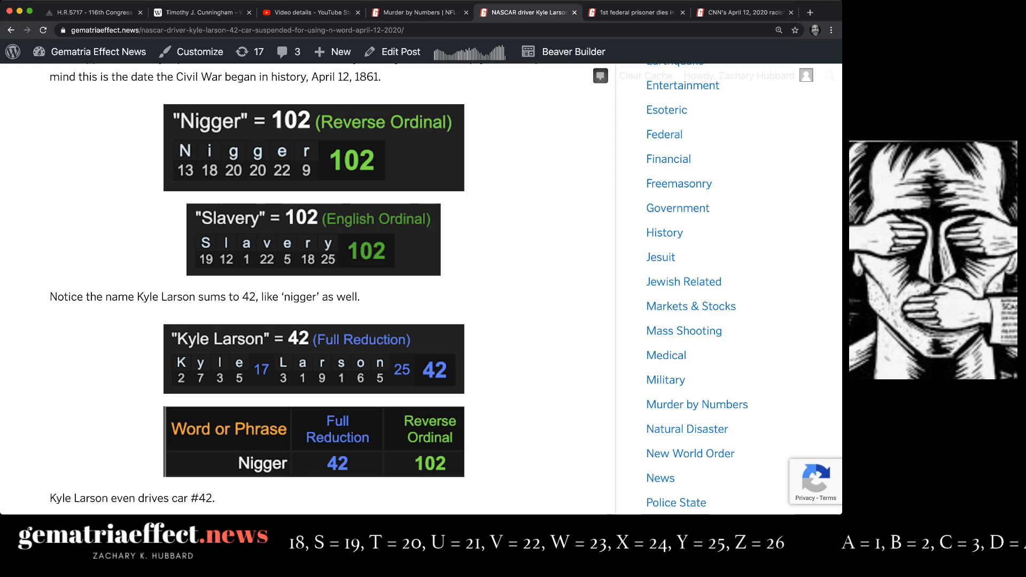
scroll("down", 3)
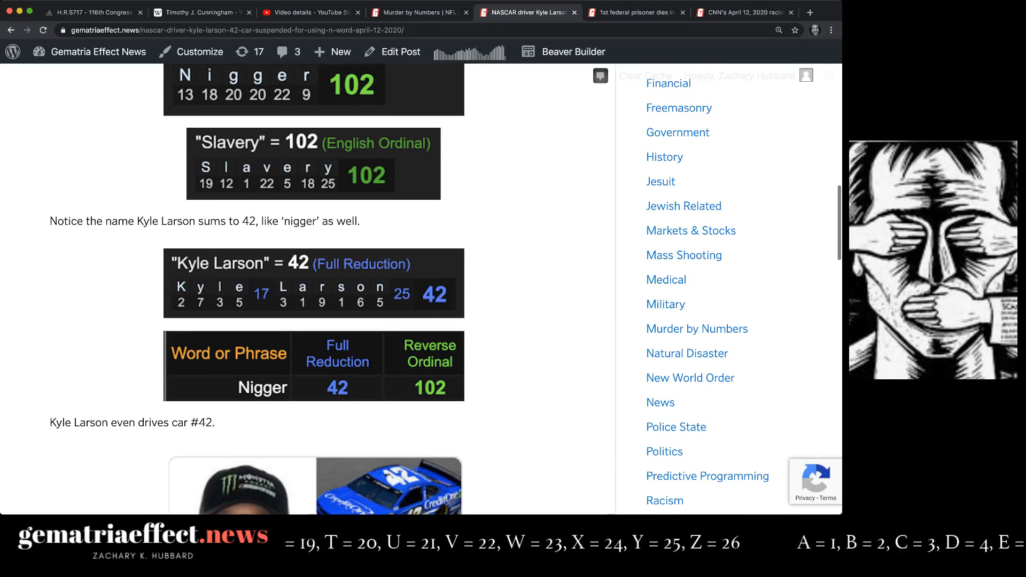
scroll("down", 3)
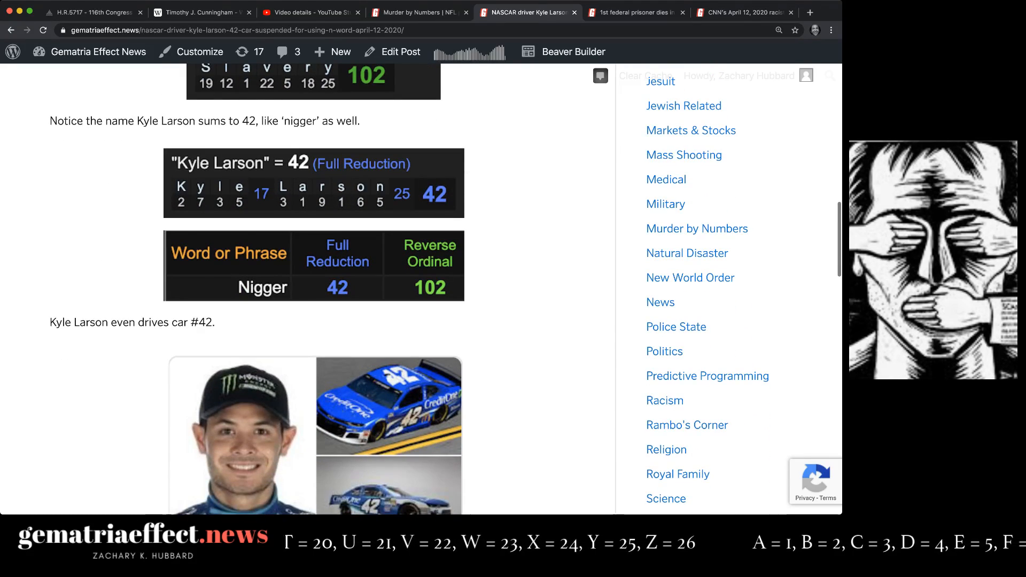
scroll("down", 3)
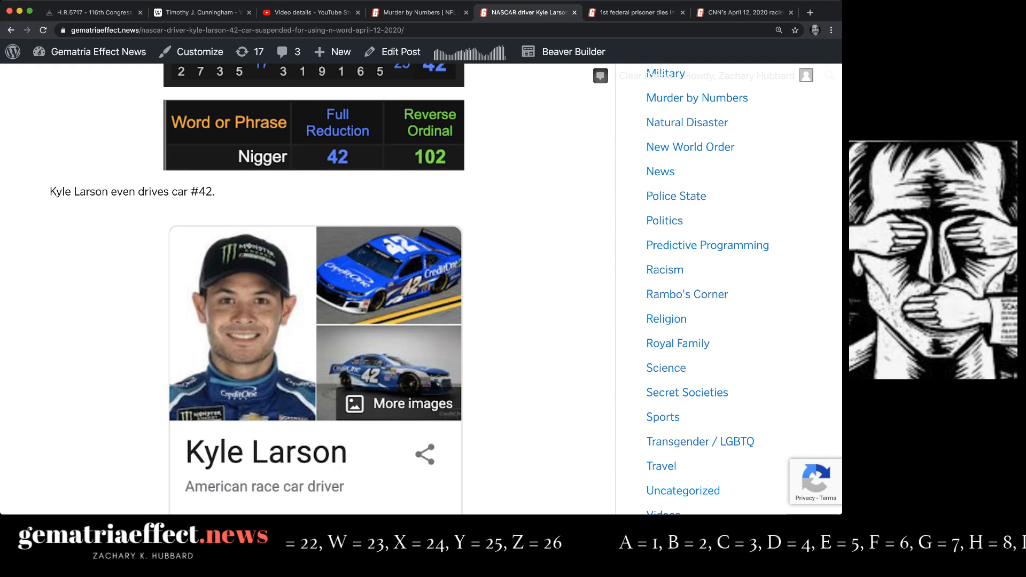
scroll("down", 3)
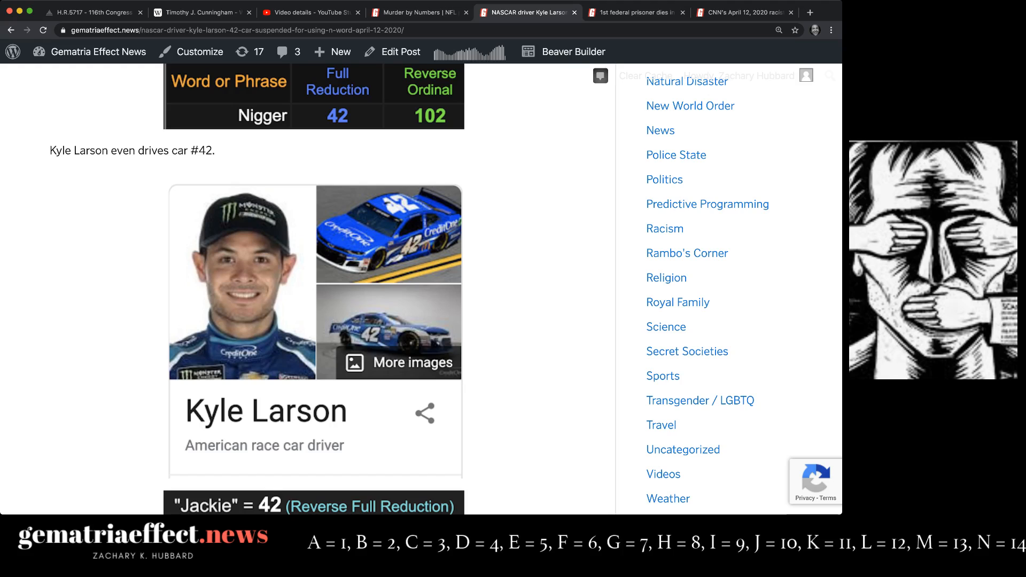
scroll("down", 3)
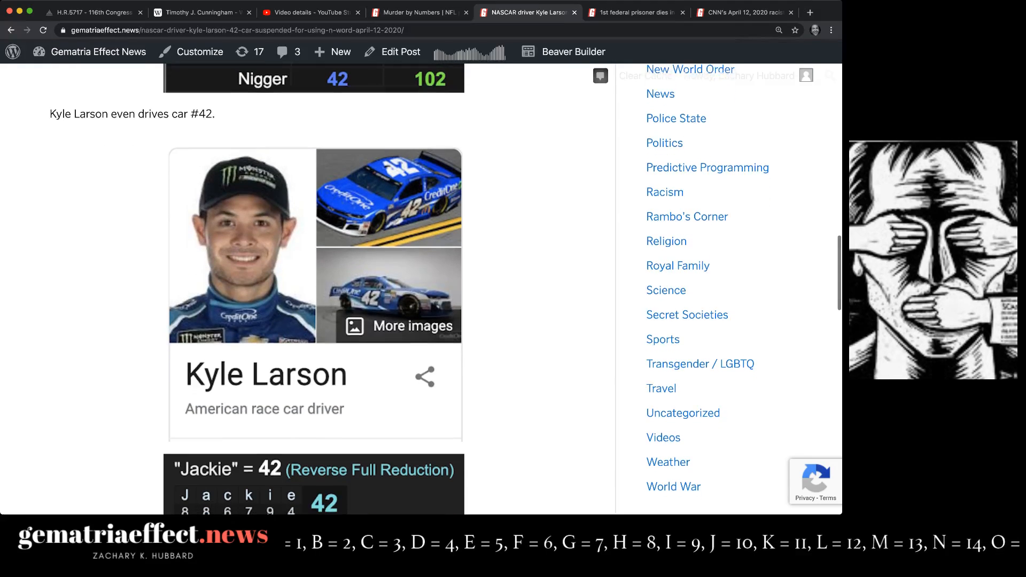
scroll("down", 3)
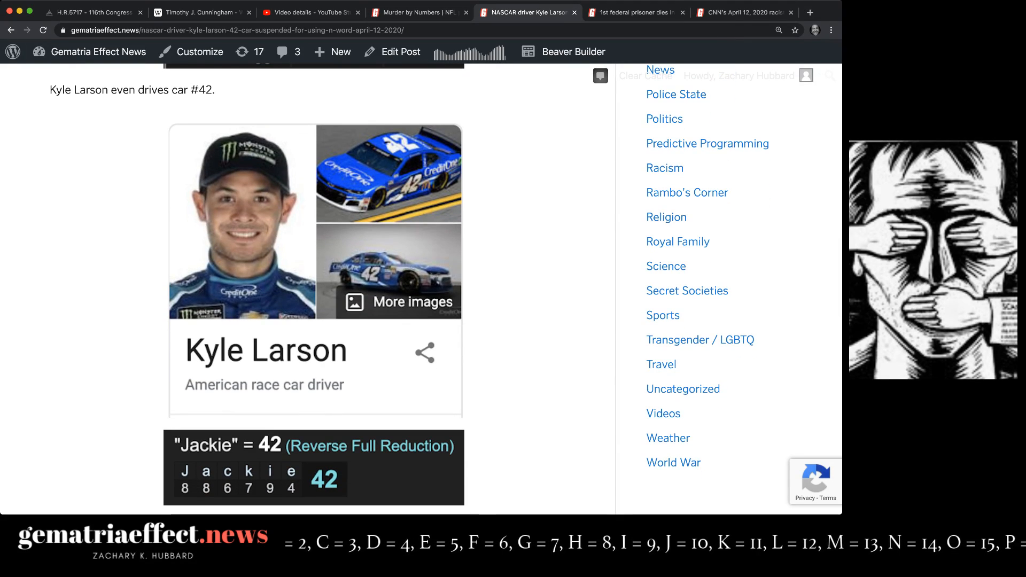
scroll("down", 3)
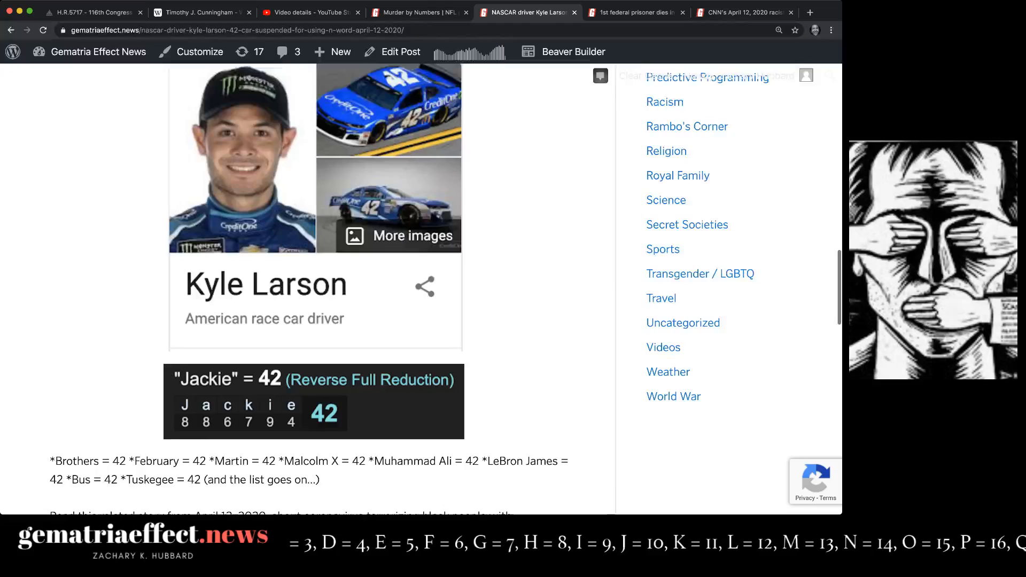
scroll("down", 3)
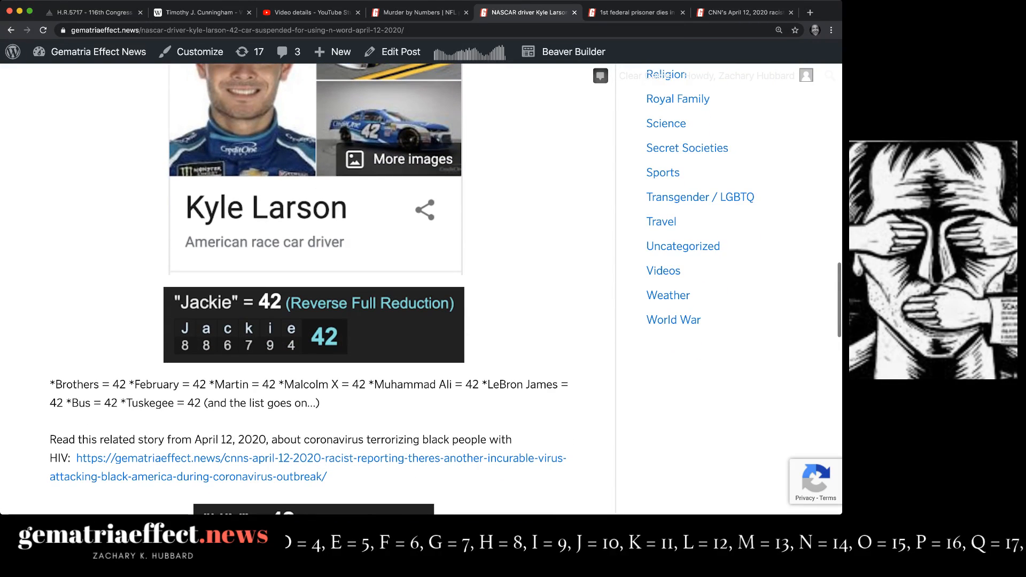
scroll("down", 3)
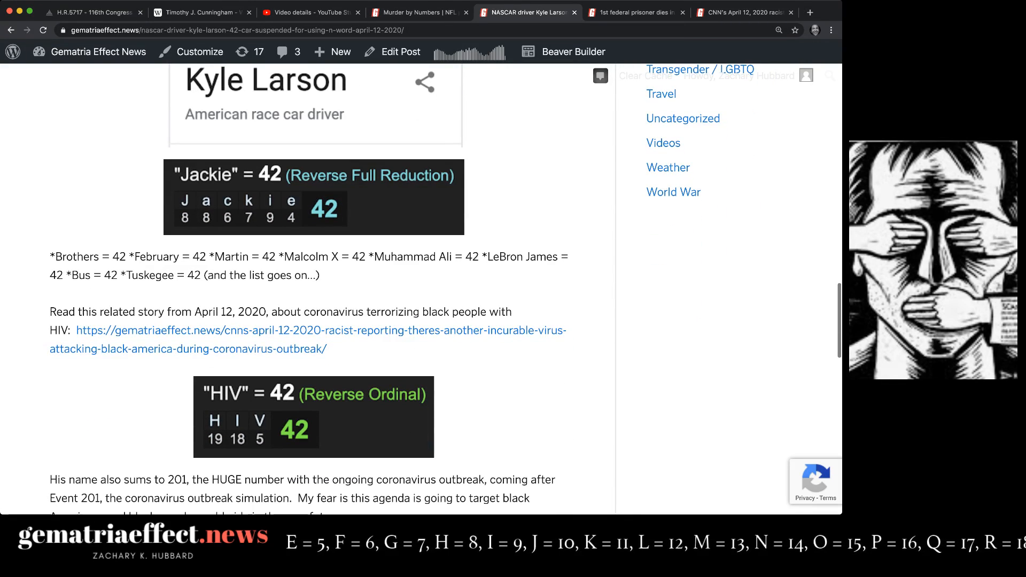
scroll("down", 3)
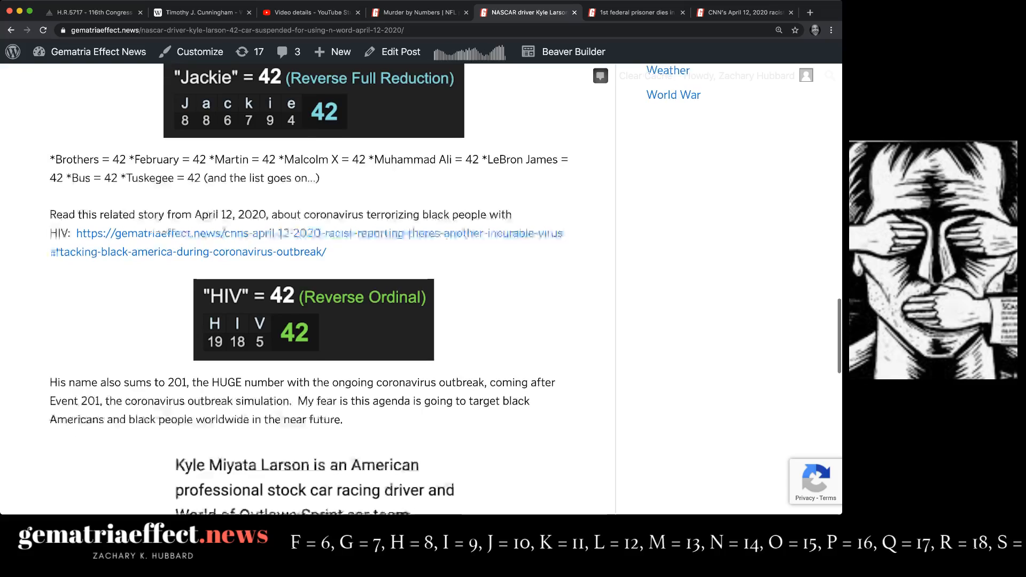
scroll("down", 3)
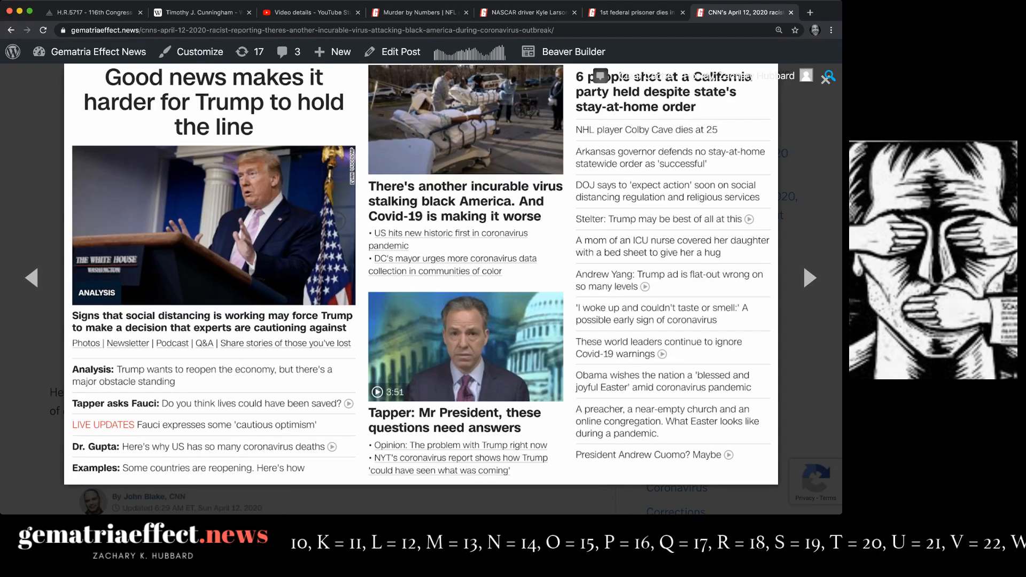
Read the CNN post through its Slavery, HIV and Tuskegee calculations, then return to Tarvaris Jackson
scroll("down", 3)
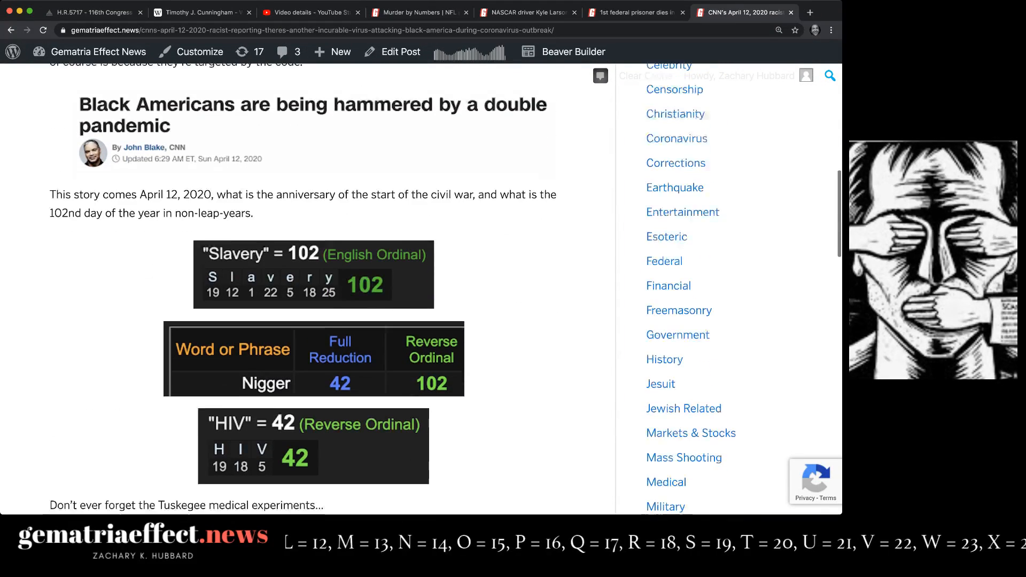
scroll("down", 3)
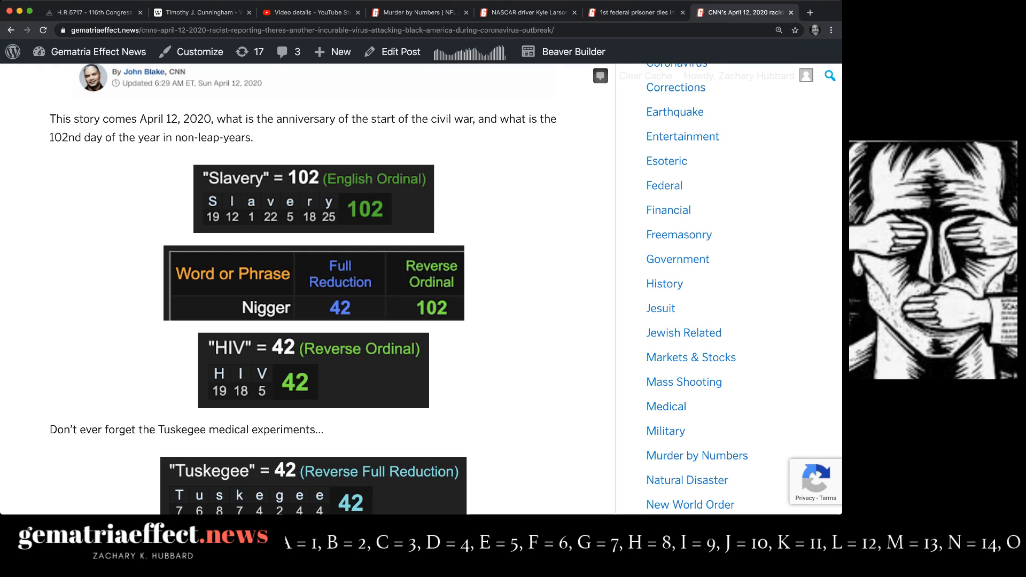
scroll("down", 3)
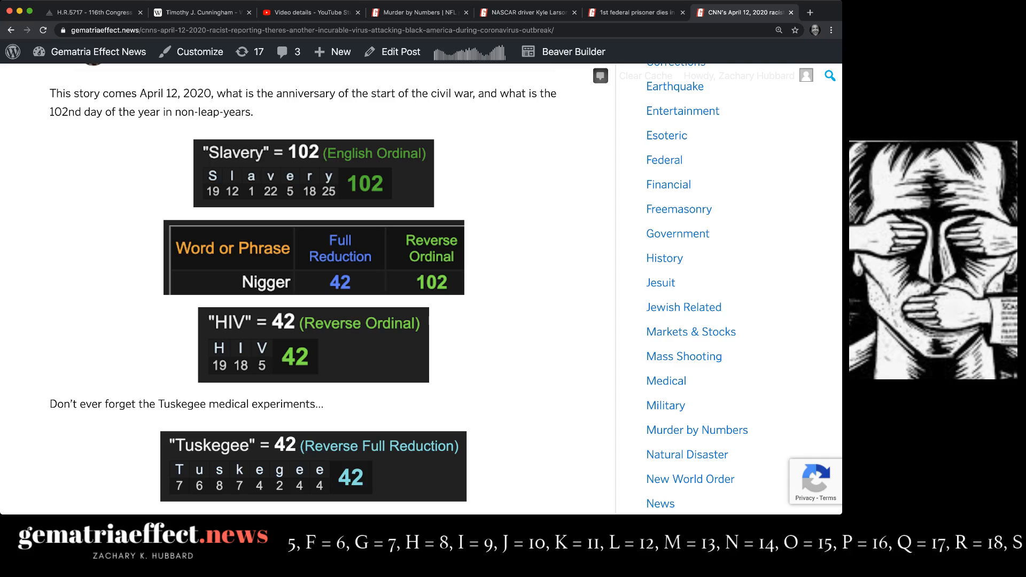
scroll("down", 3)
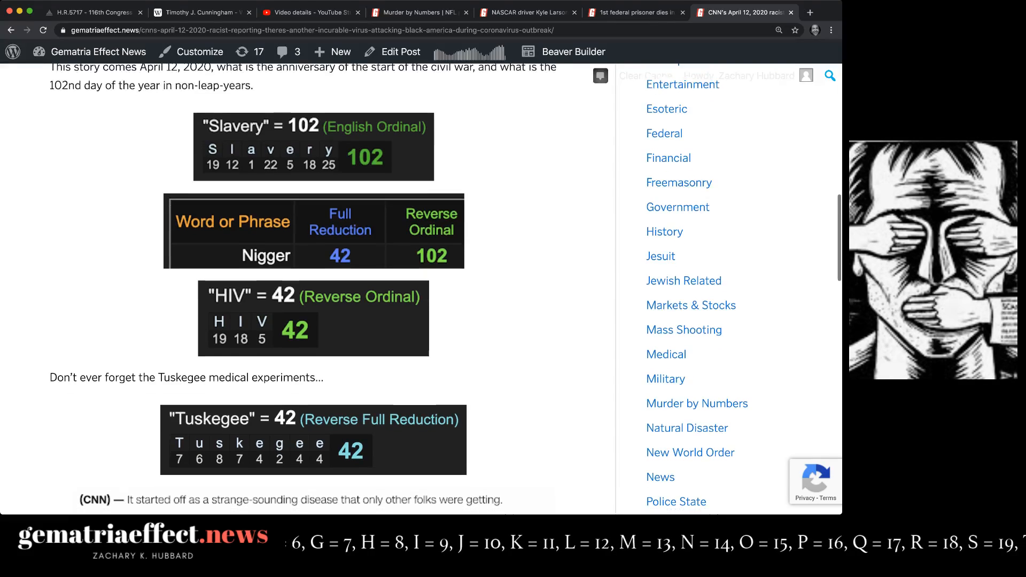
scroll("down", 3)
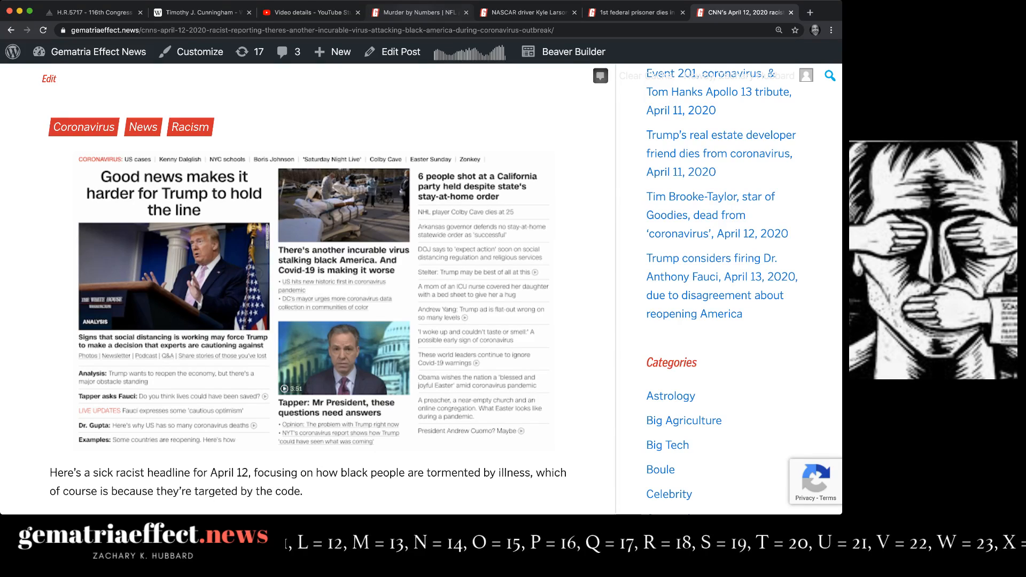
left_click(419, 12)
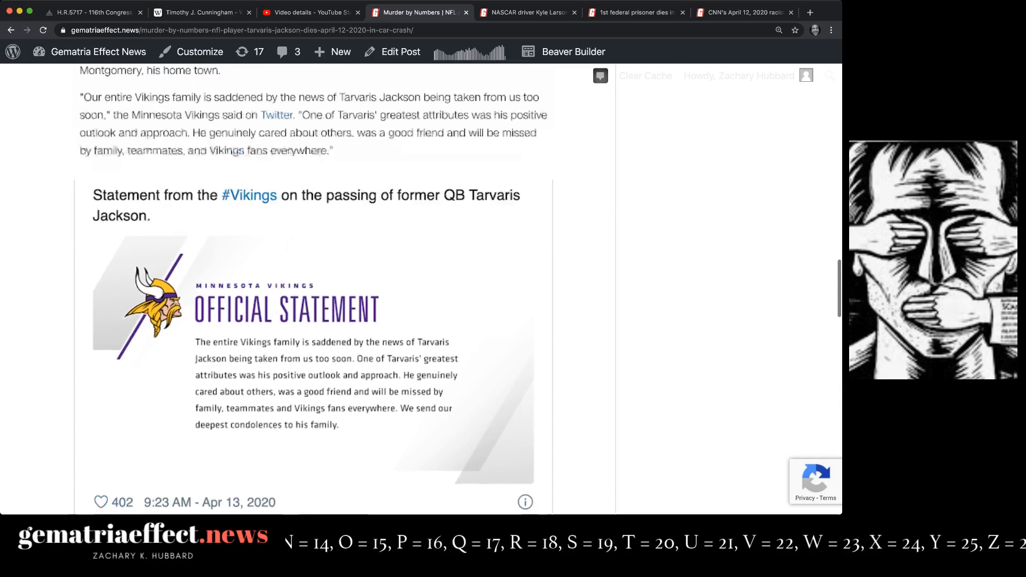
Scroll the Kyle Larson post to its HIV = 42 section linking the CNN story
scroll("down", 3)
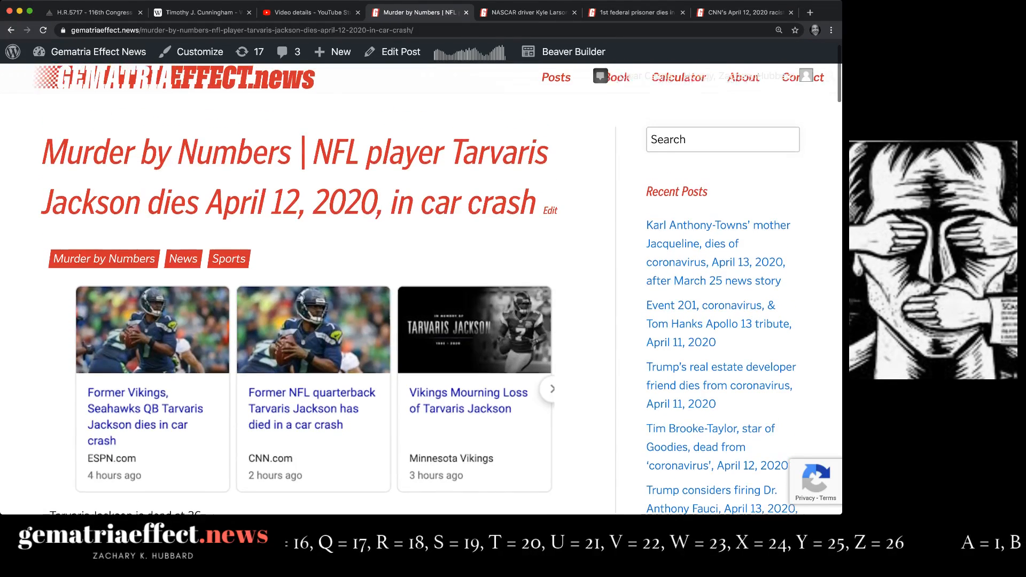
scroll("down", 3)
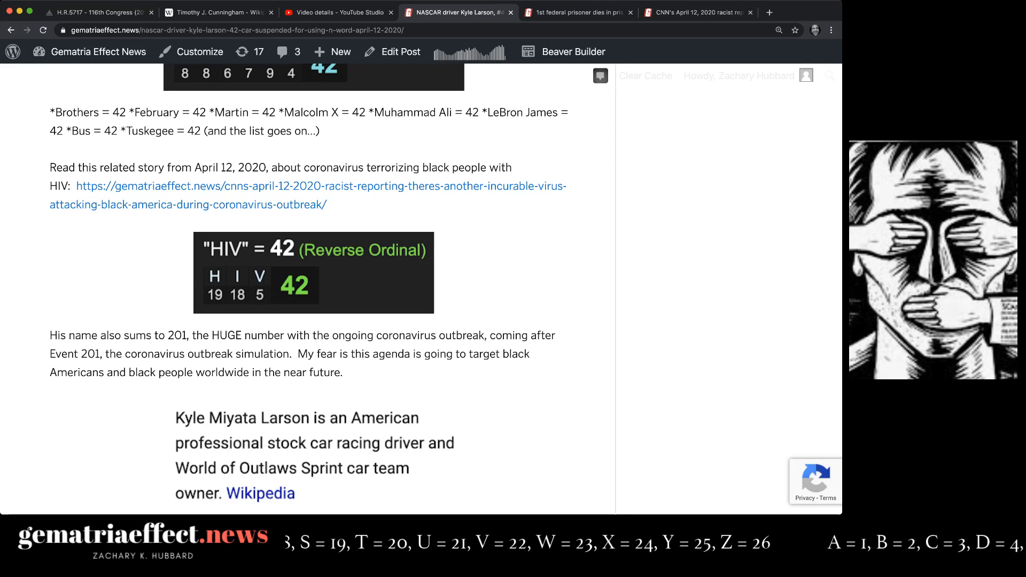
Read the Kyle Larson post to its end, then switch to the federal prisoner coronavirus article
scroll("down", 3)
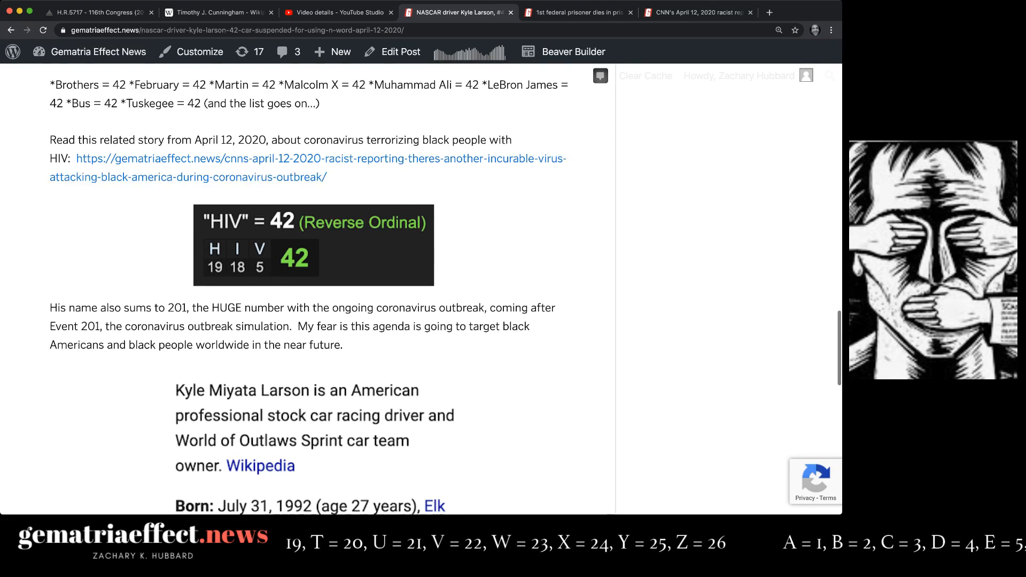
scroll("down", 3)
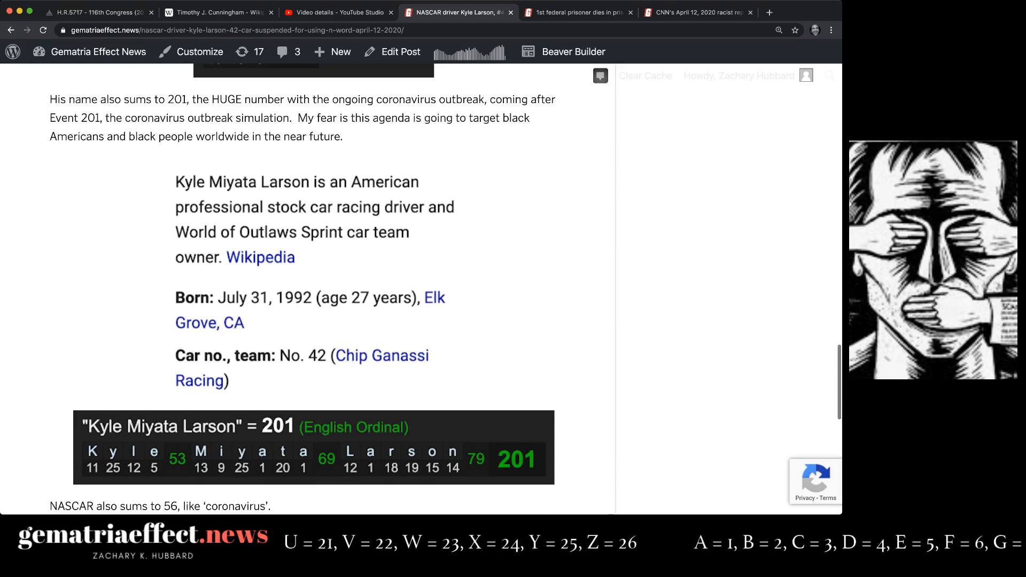
scroll("down", 3)
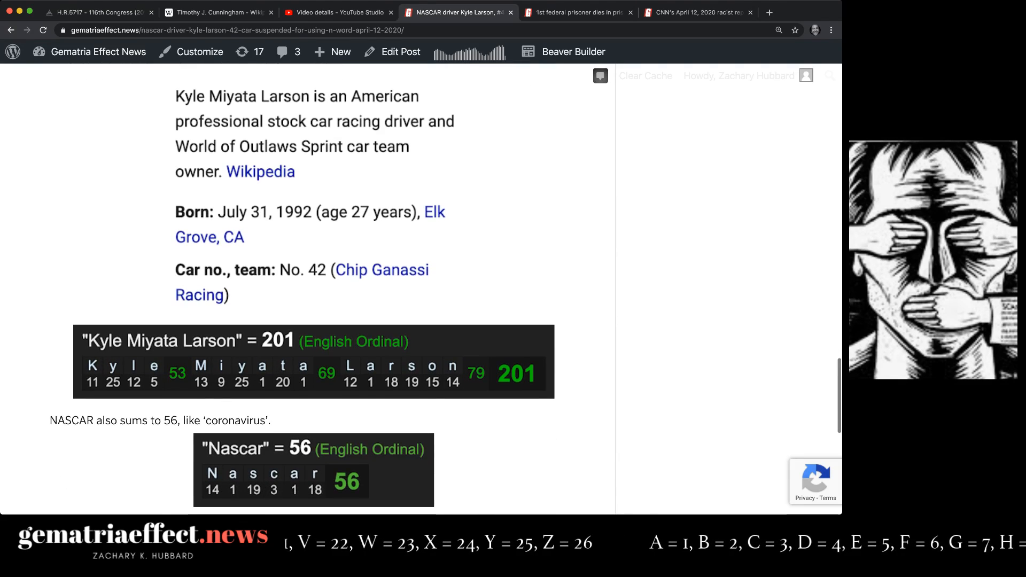
scroll("down", 3)
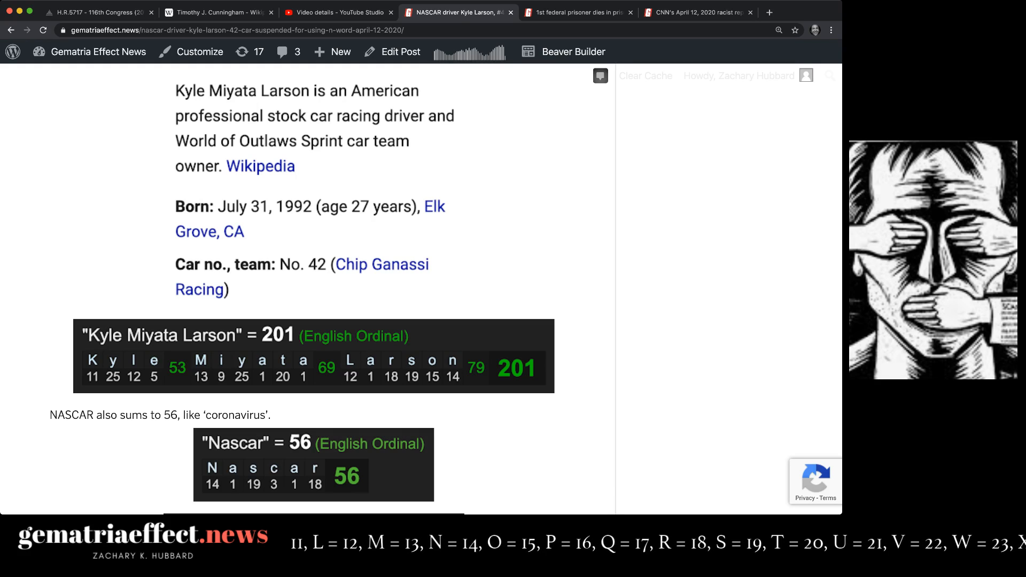
scroll("down", 3)
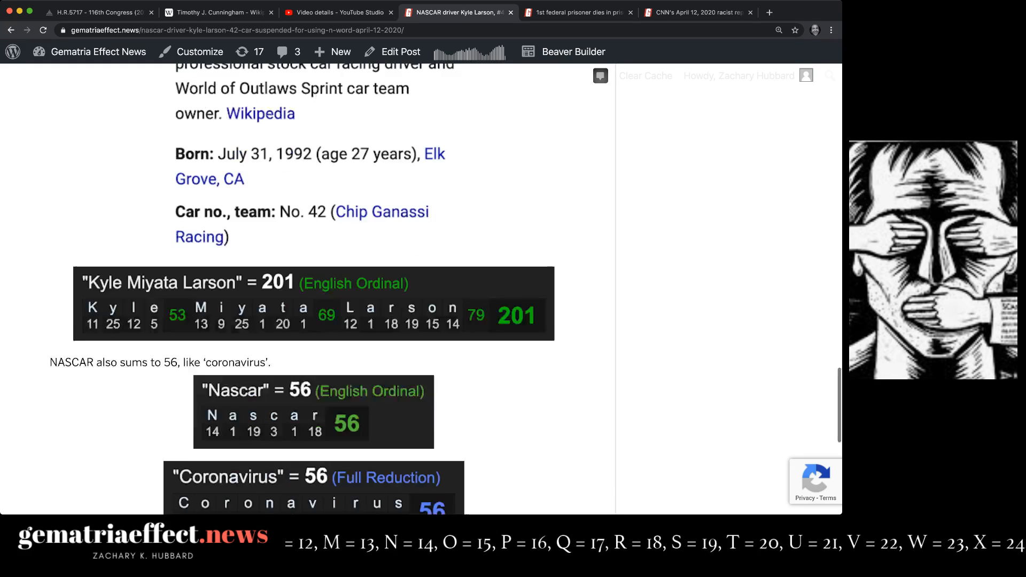
scroll("down", 3)
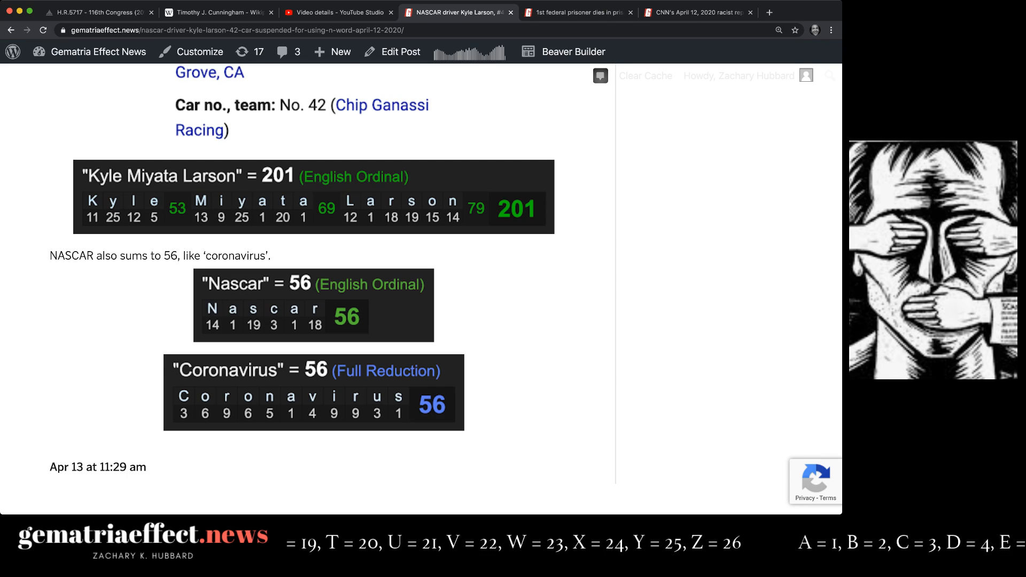
left_click(577, 12)
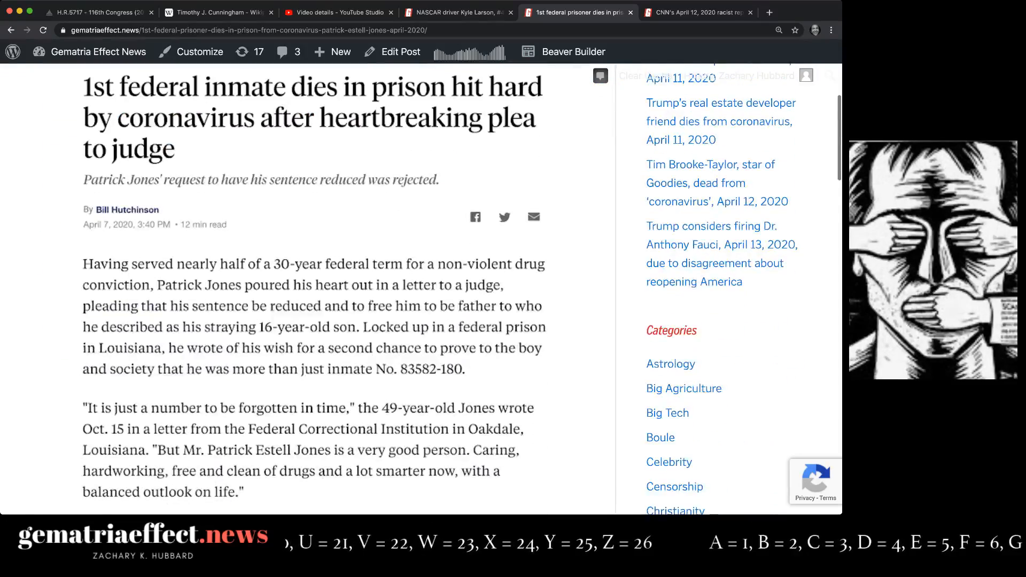
scroll("down", 3)
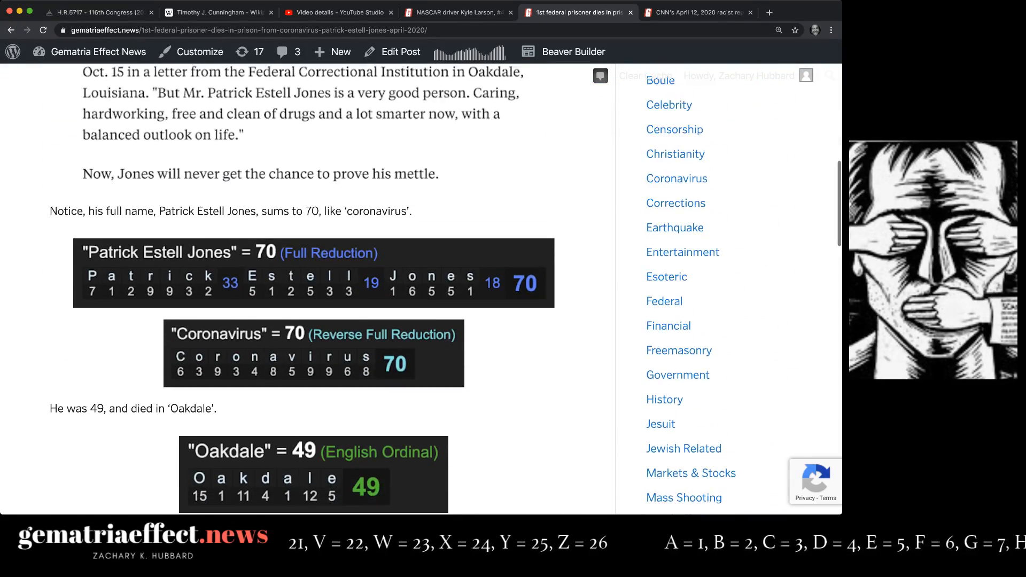
scroll("up", 3)
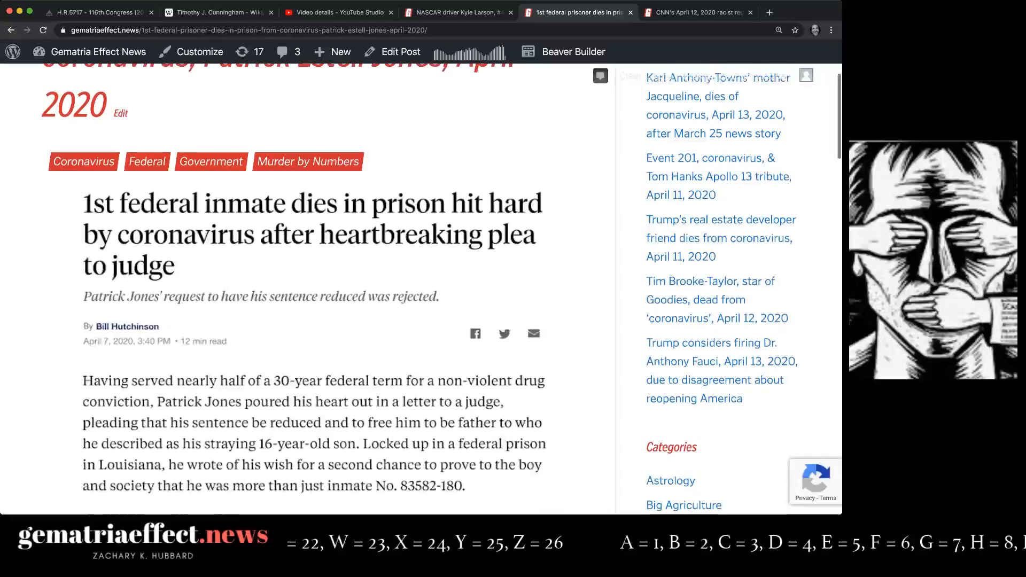
scroll("down", 3)
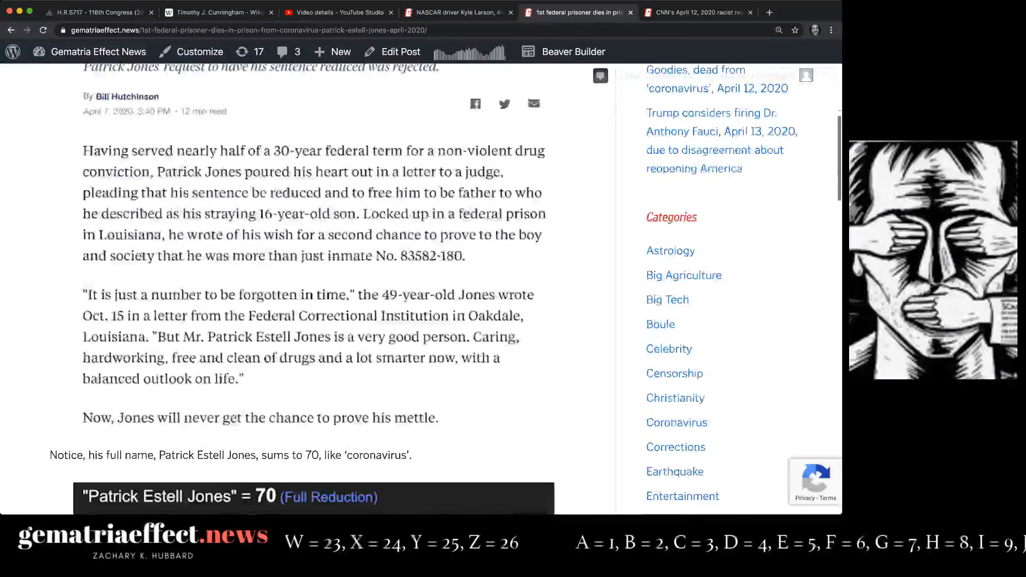
scroll("down", 3)
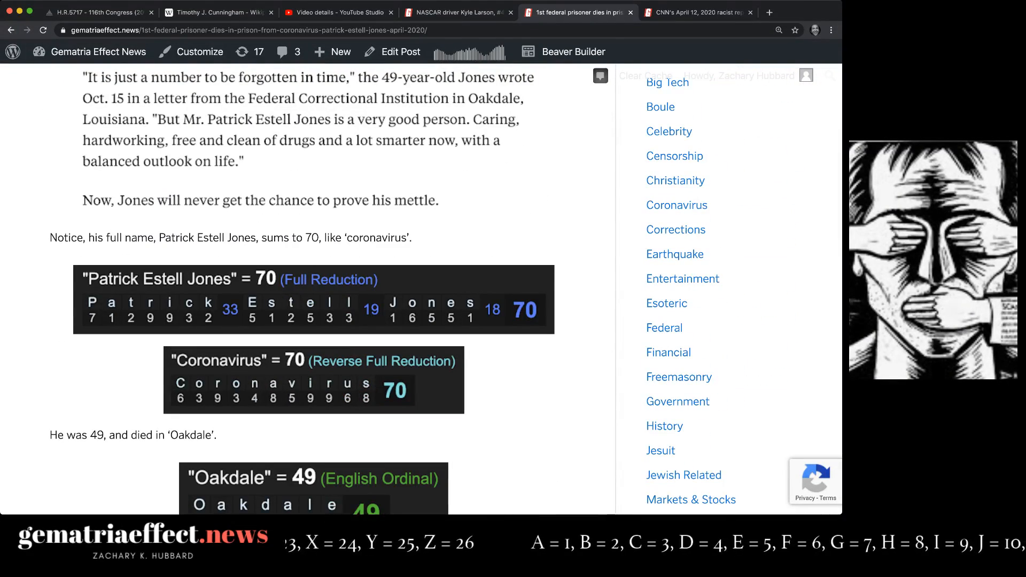
scroll("down", 3)
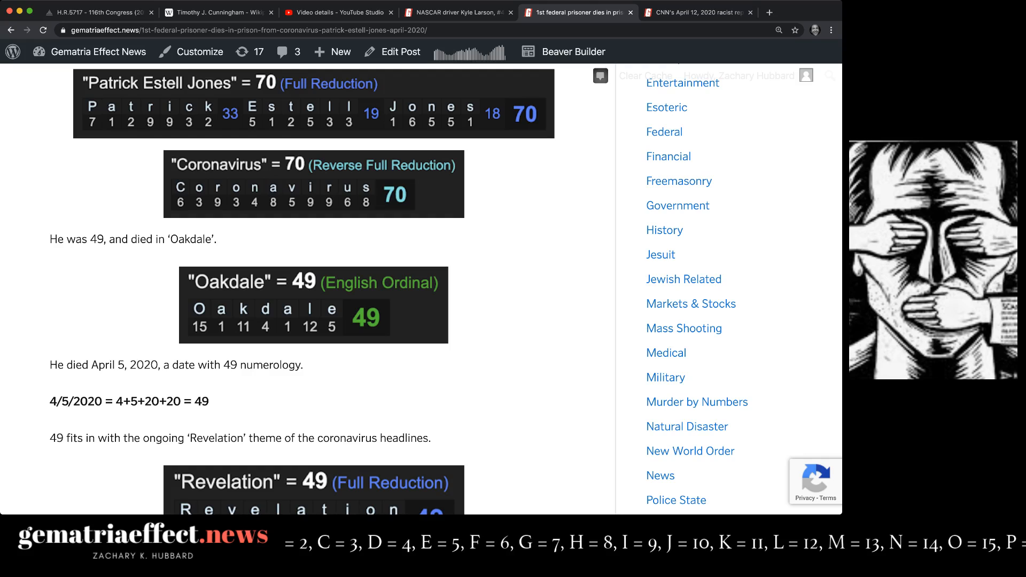
left_click_drag(50, 402, 209, 401)
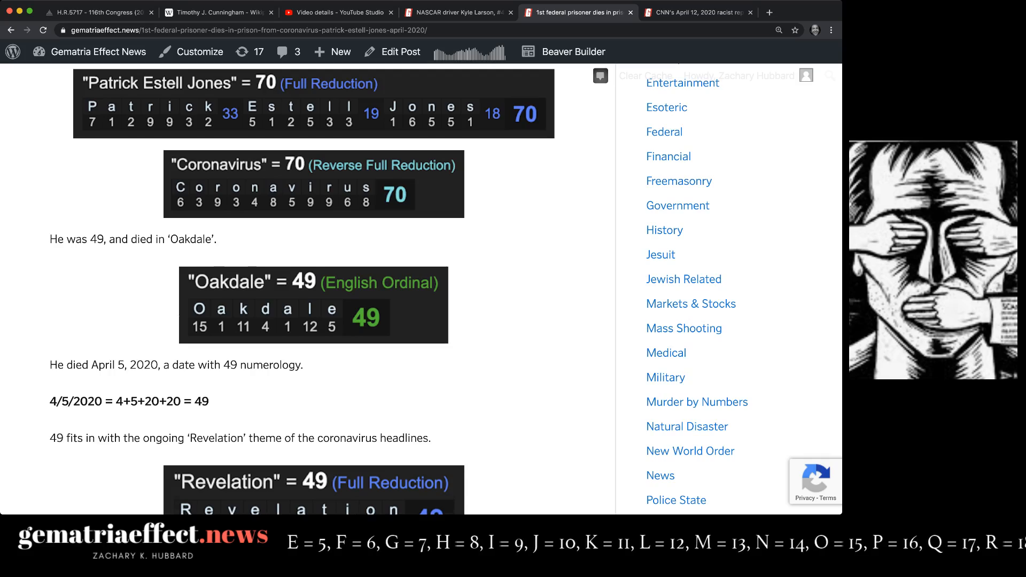
scroll("down", 3)
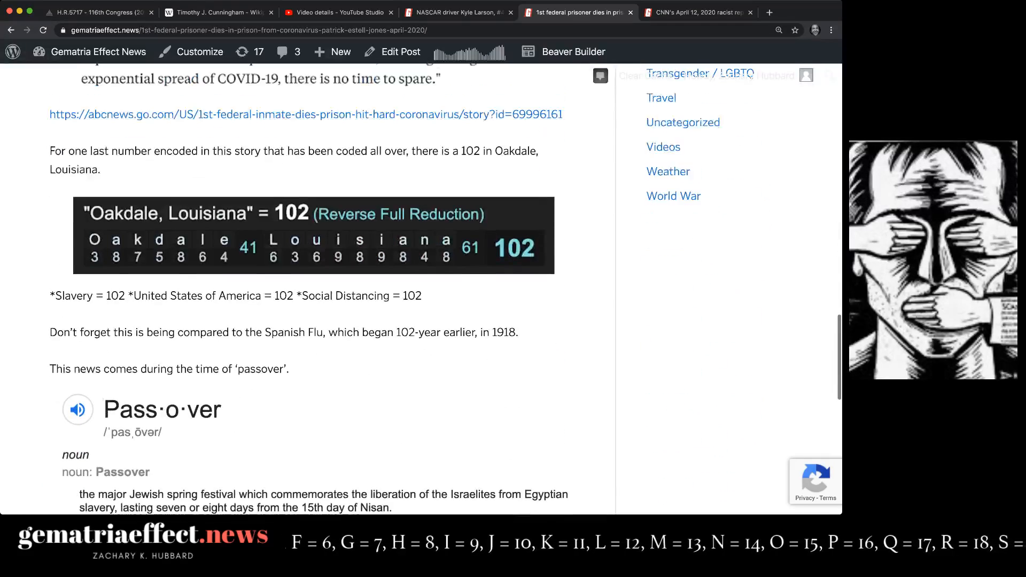
scroll("down", 3)
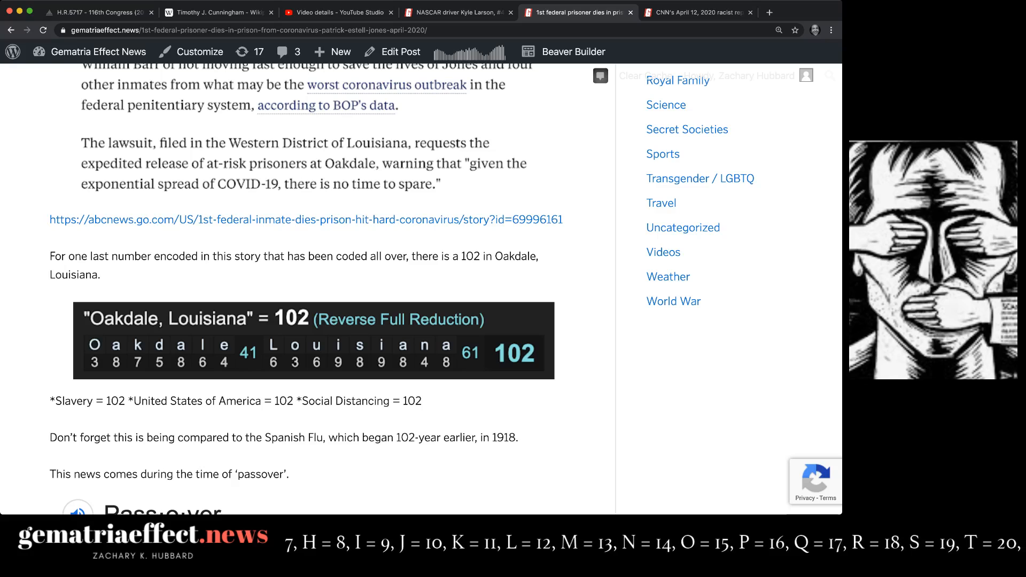
scroll("left", 3)
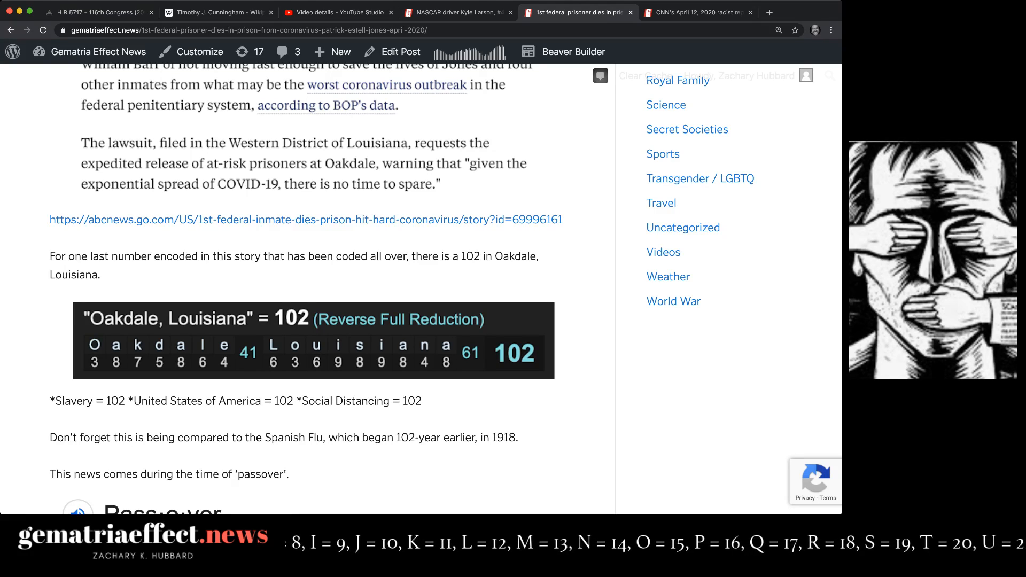
scroll("down", 3)
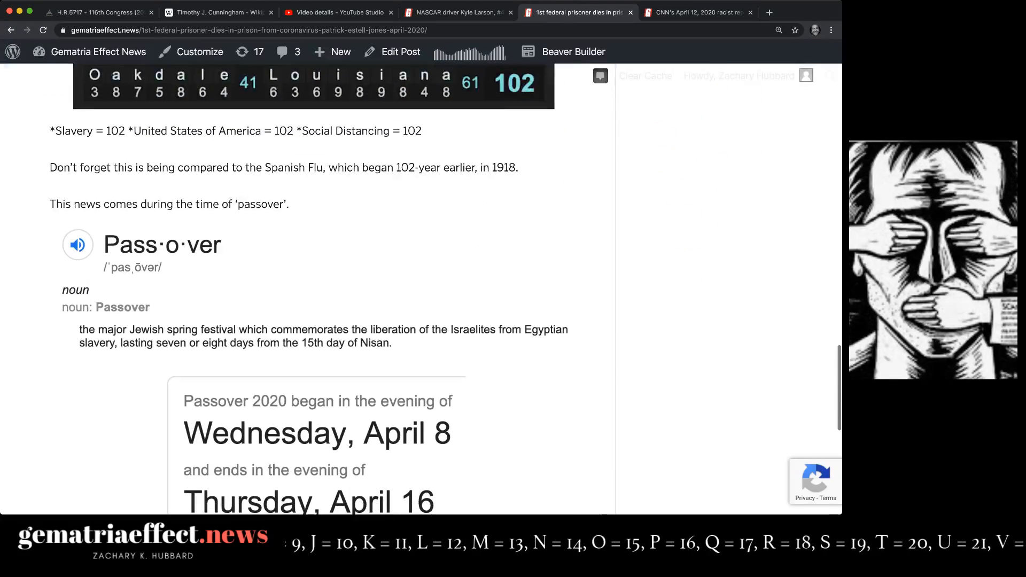
scroll("down", 3)
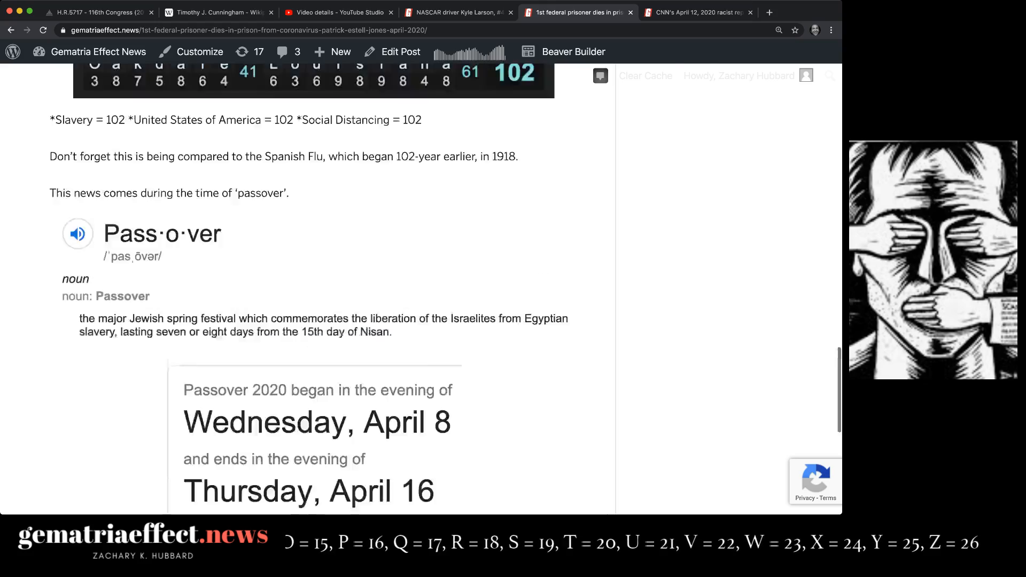
scroll("down", 3)
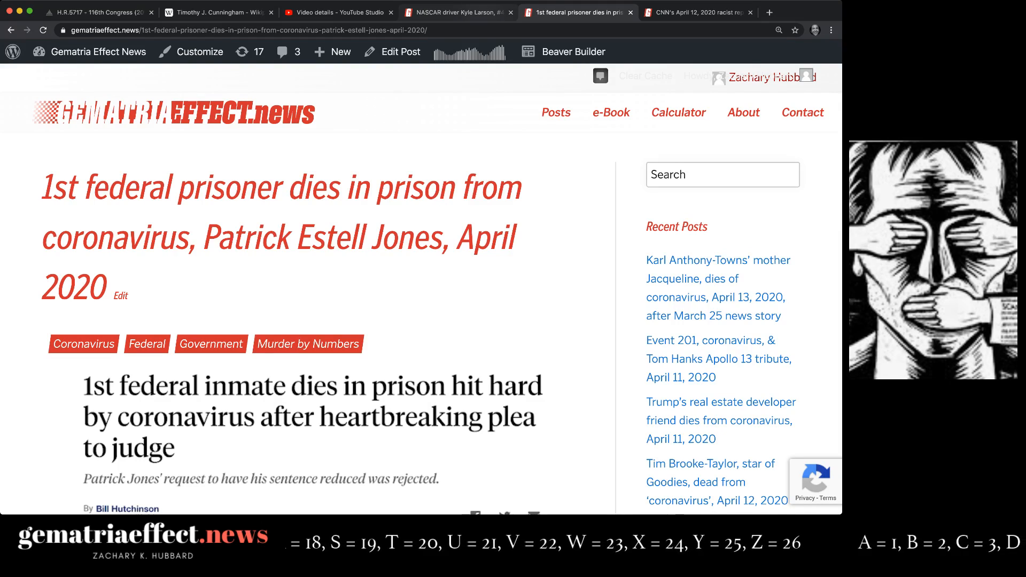
Return to the Kyle Larson article, scrolled to its news cards and Heavy.com headline
left_click(457, 11)
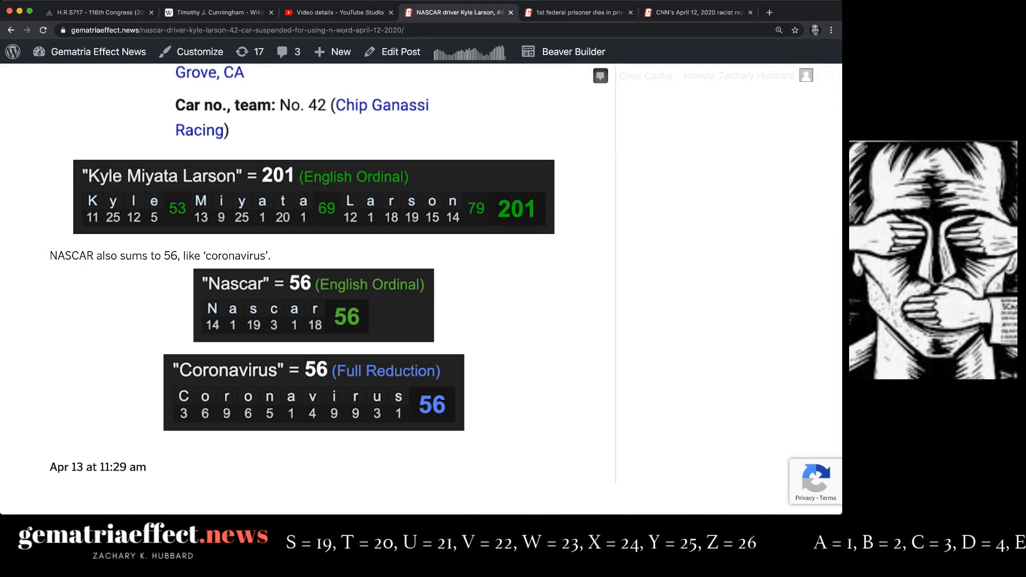
scroll("up", 3)
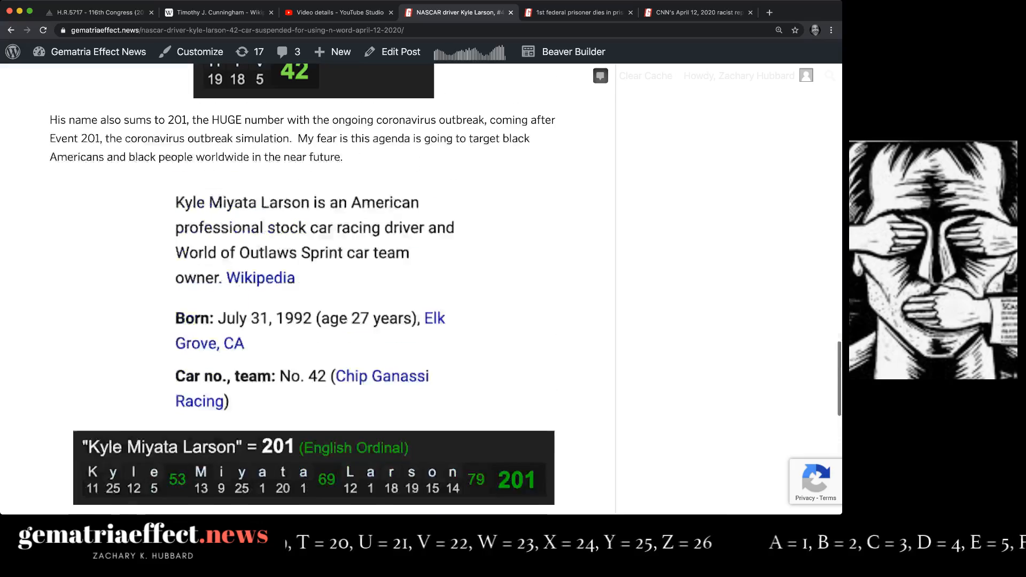
scroll("down", 3)
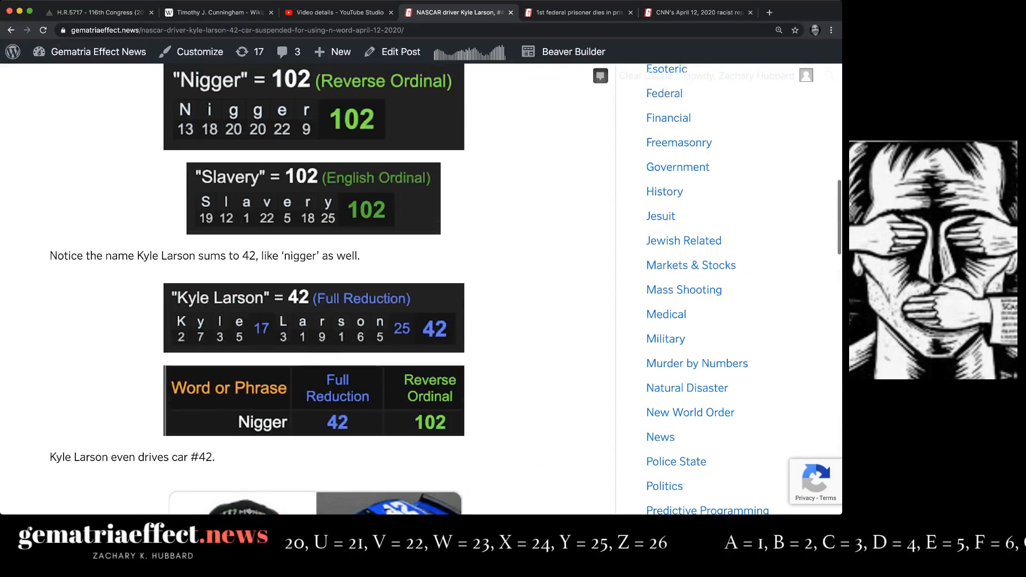
scroll("down", 3)
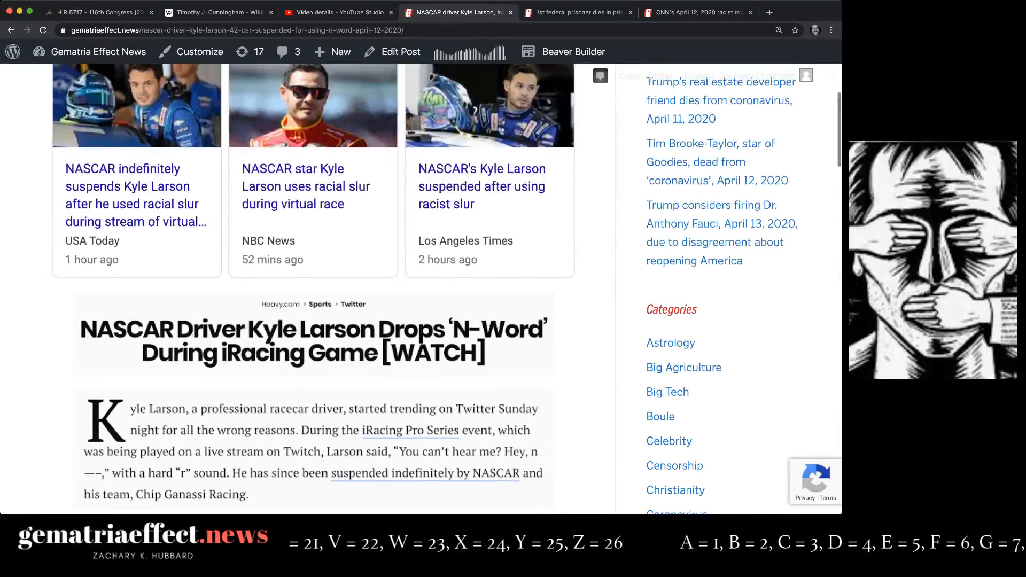